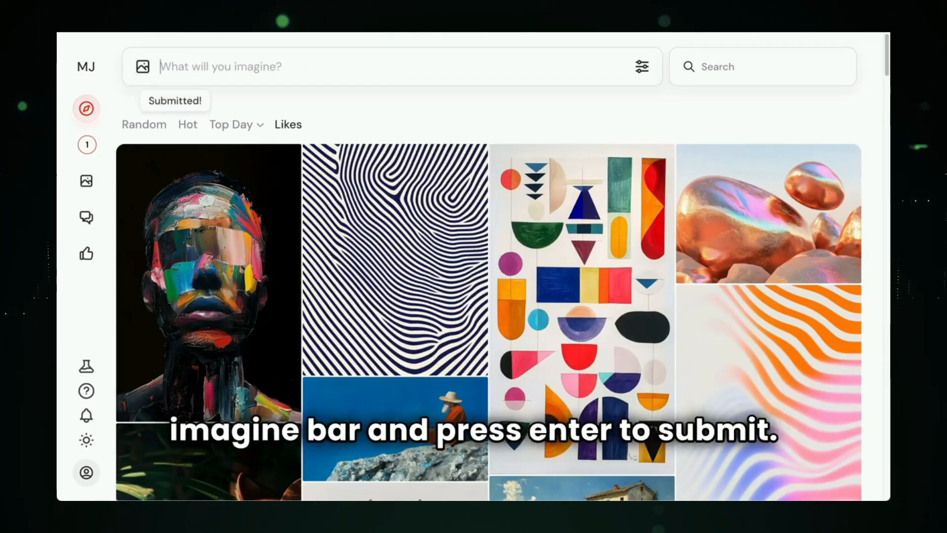
mouse_move(87, 144)
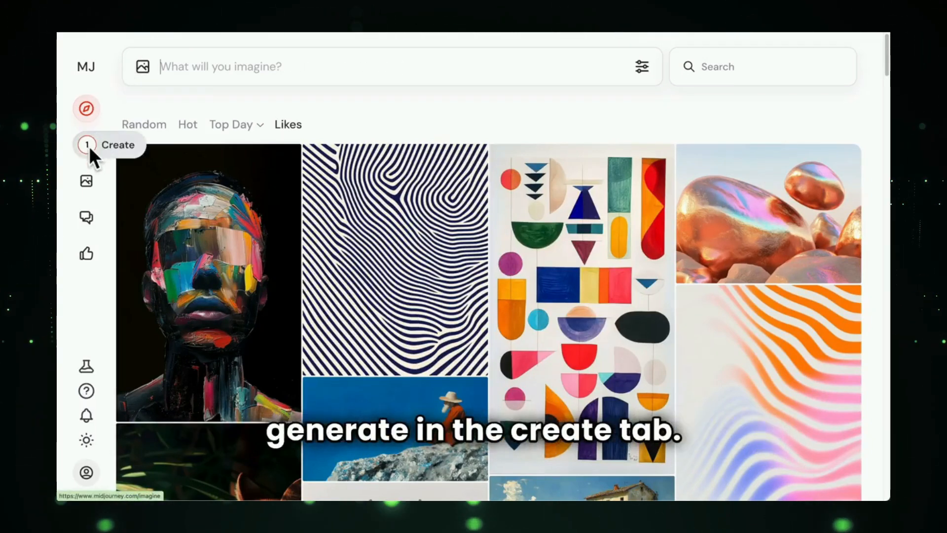
Show my own generations and view the snowy owl painting with its creation actions
left_click(87, 144)
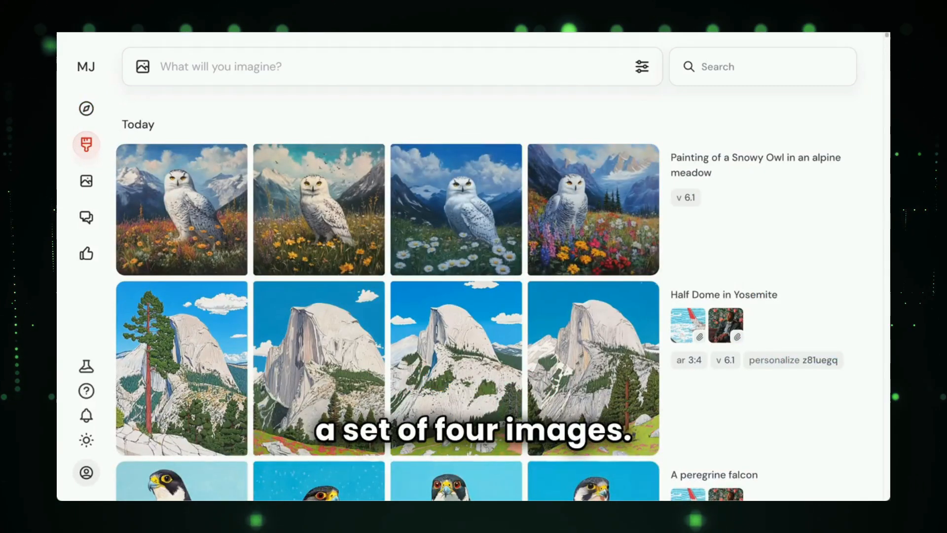
left_click(181, 208)
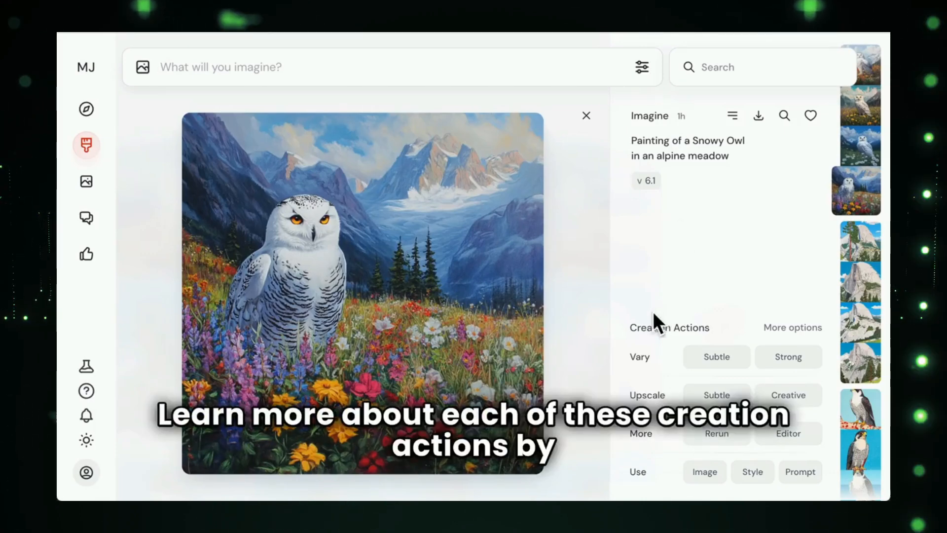
mouse_move(649, 396)
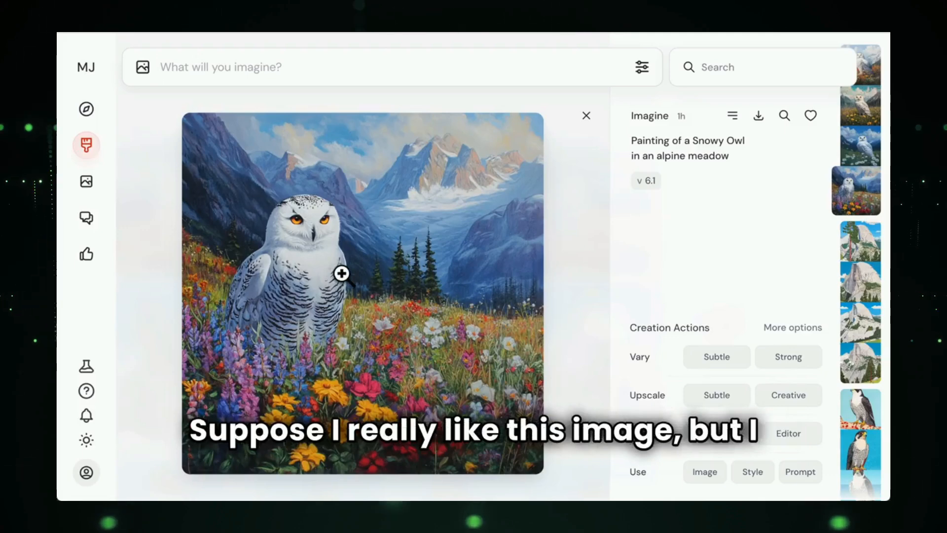
mouse_move(767, 273)
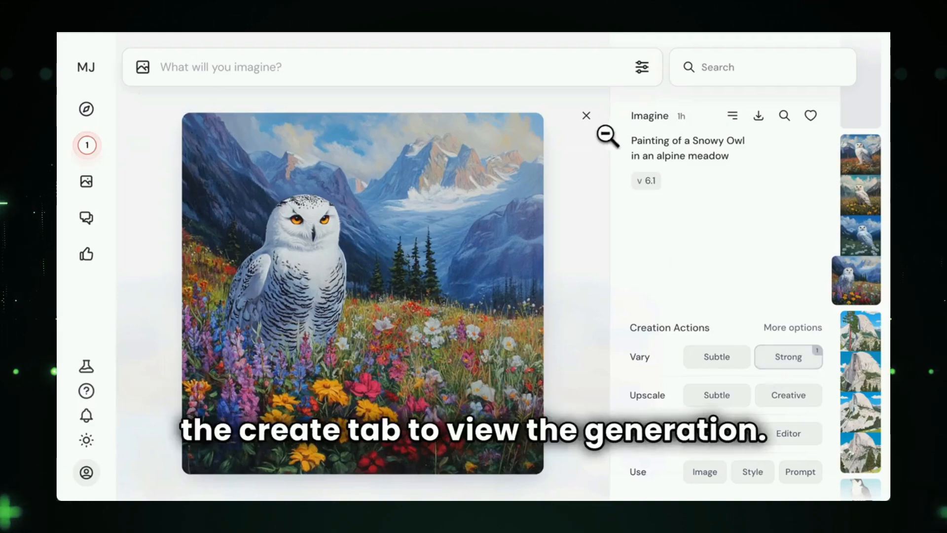
Return to the generations list where the new Vary Strong row of four owls appears
left_click(585, 114)
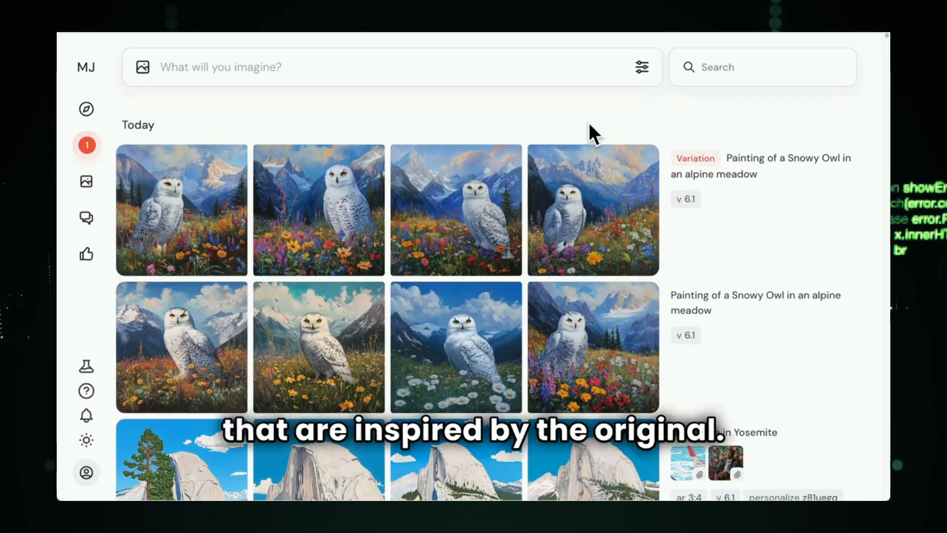
mouse_move(571, 124)
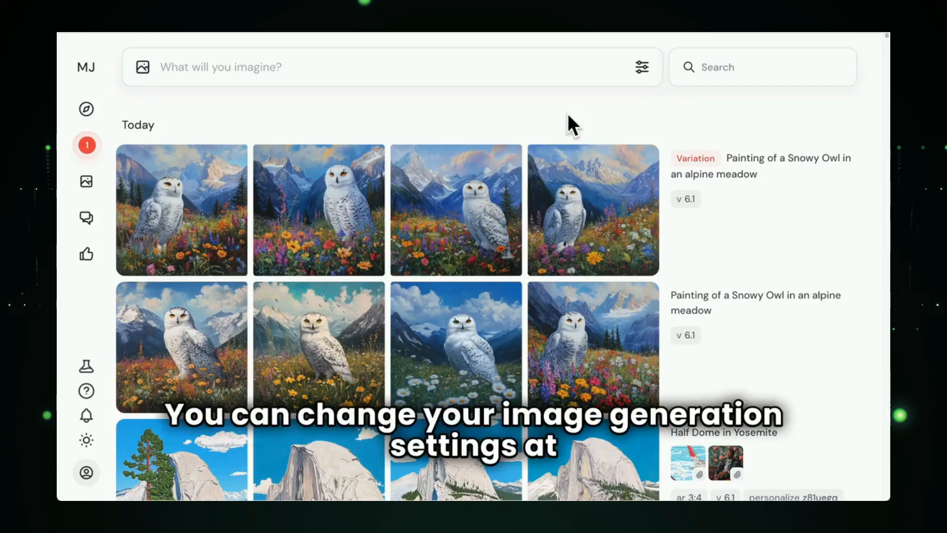
left_click(642, 66)
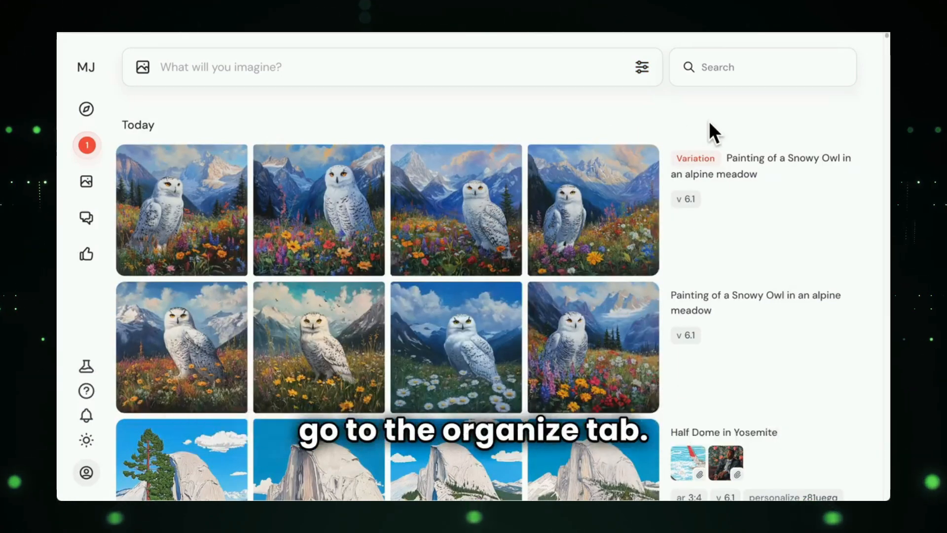
Browse the Organize grid of today's images, clear the selection, then head to Rooms
left_click(809, 66)
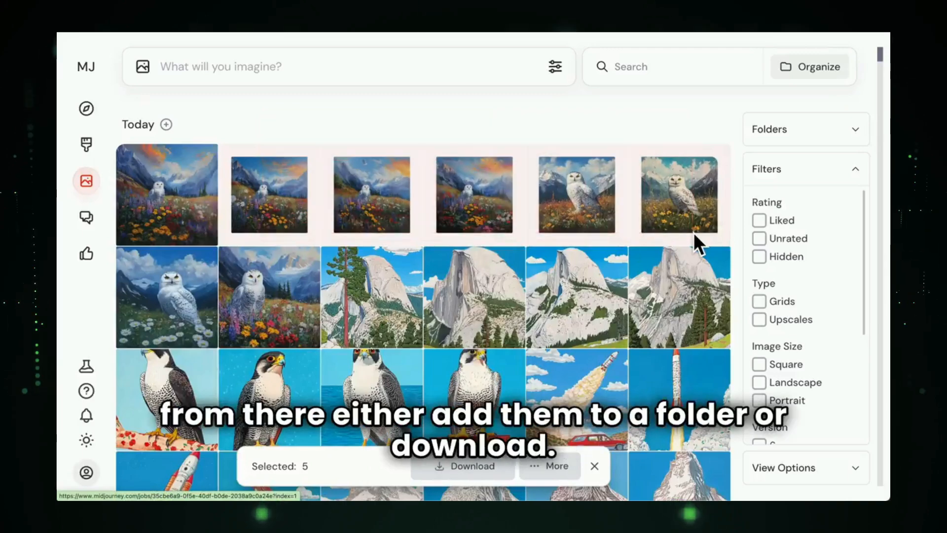
left_click(549, 466)
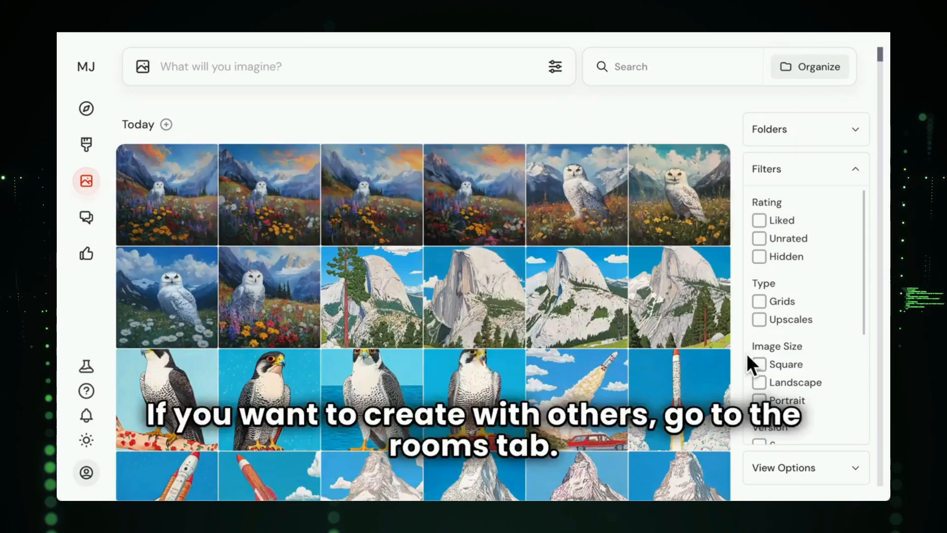
left_click(85, 217)
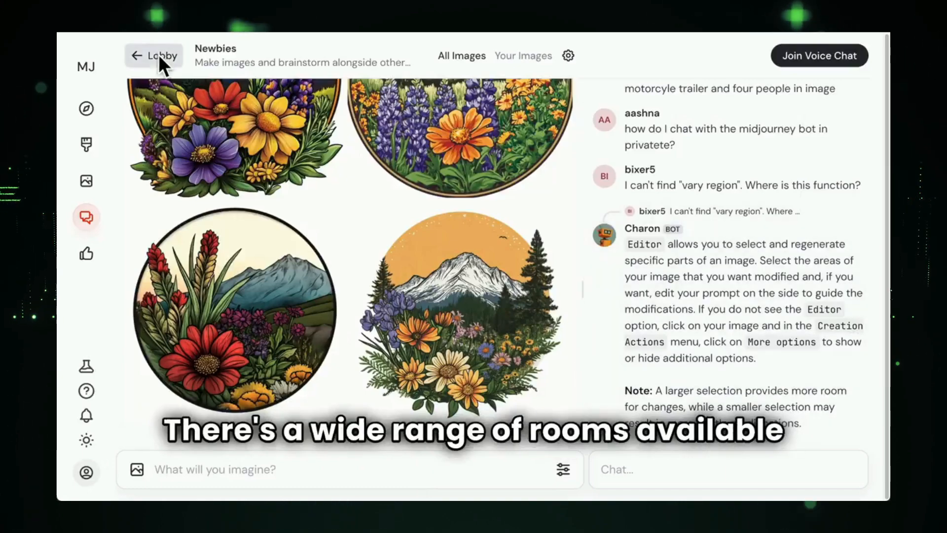
Return from the Newbies room to the Lobby list of collaborative rooms
left_click(154, 55)
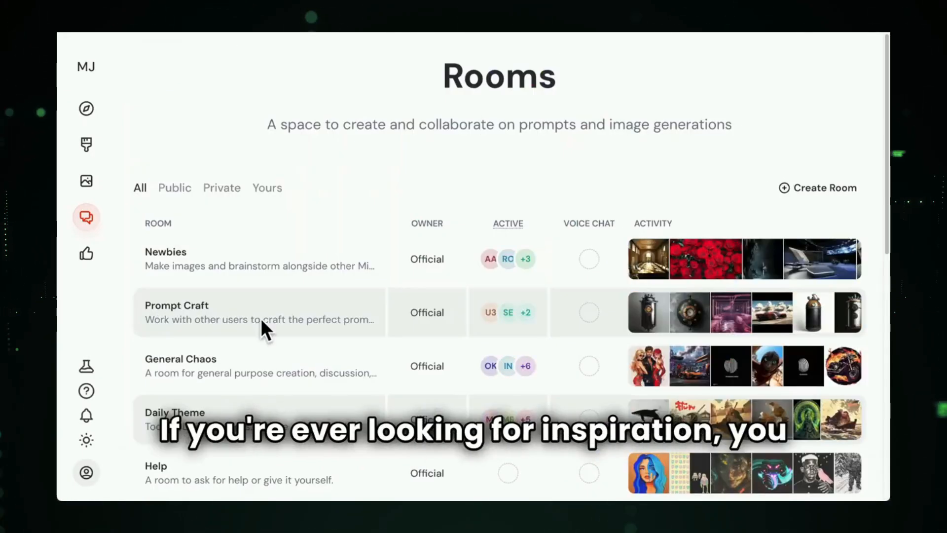
left_click(87, 109)
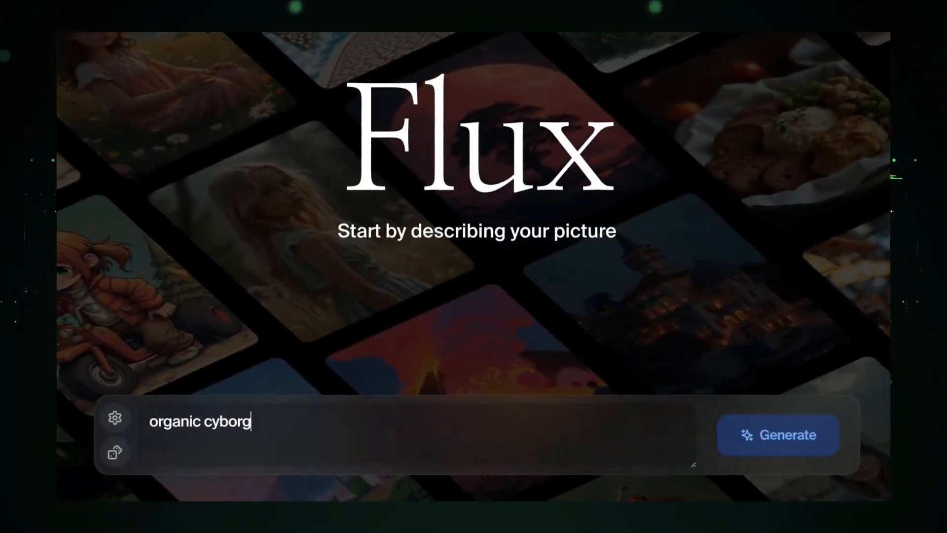
Generate 'organic cyborg' images, then regenerate them in two different preset styles
left_click(778, 434)
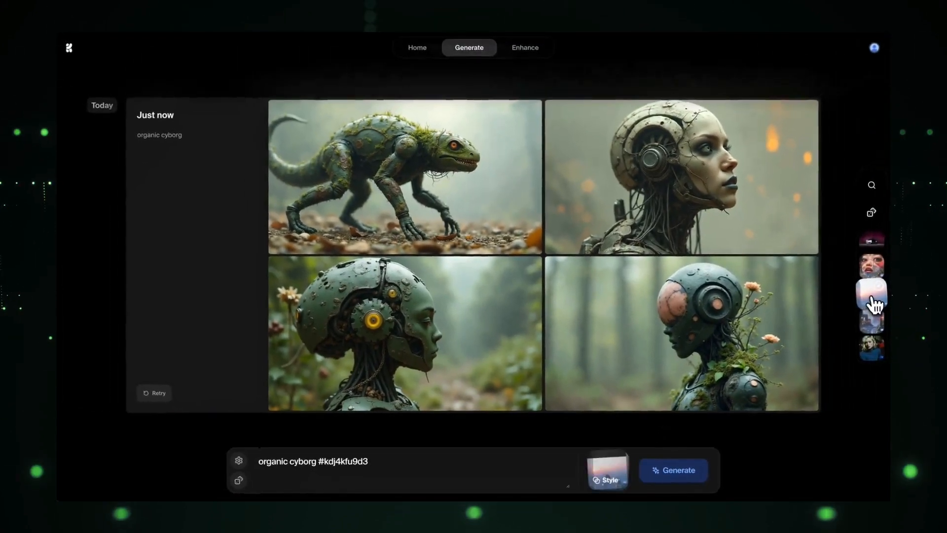
left_click(673, 470)
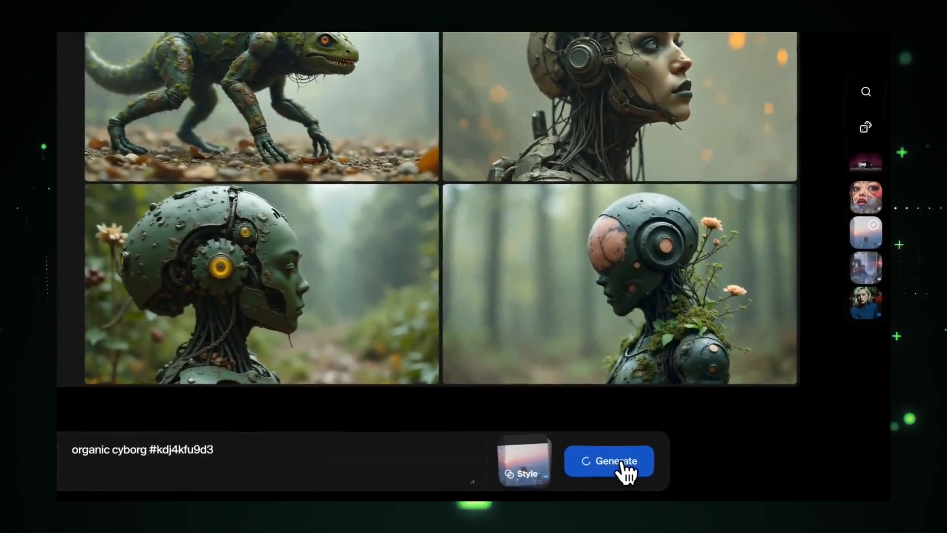
left_click(609, 461)
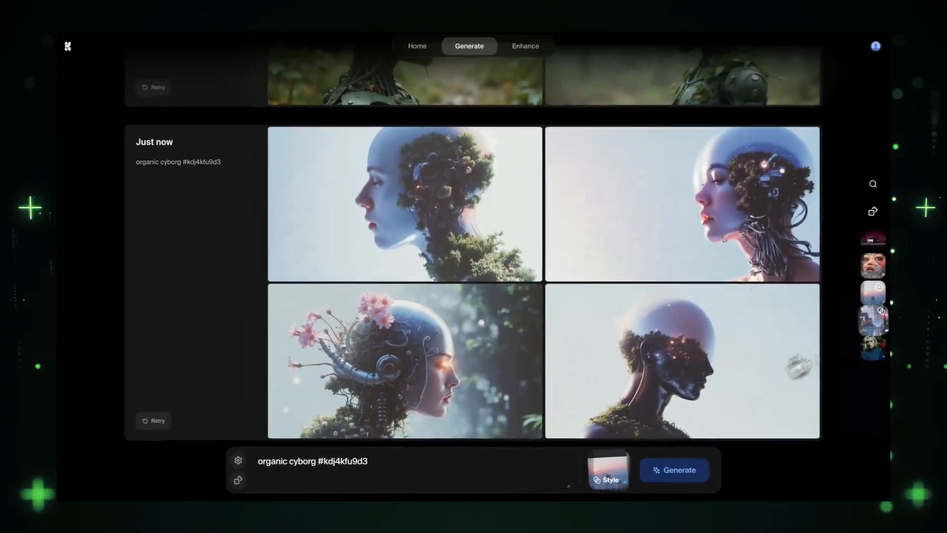
left_click(674, 469)
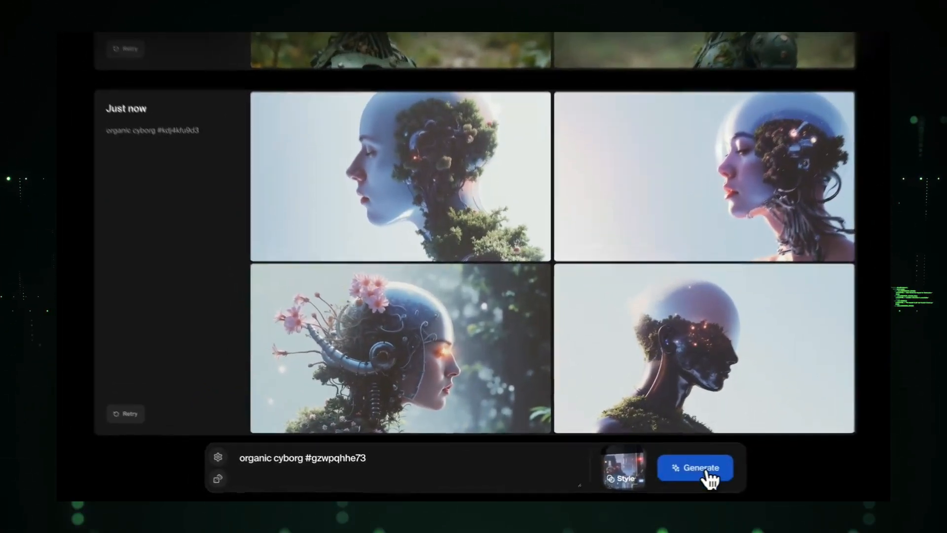
left_click(696, 467)
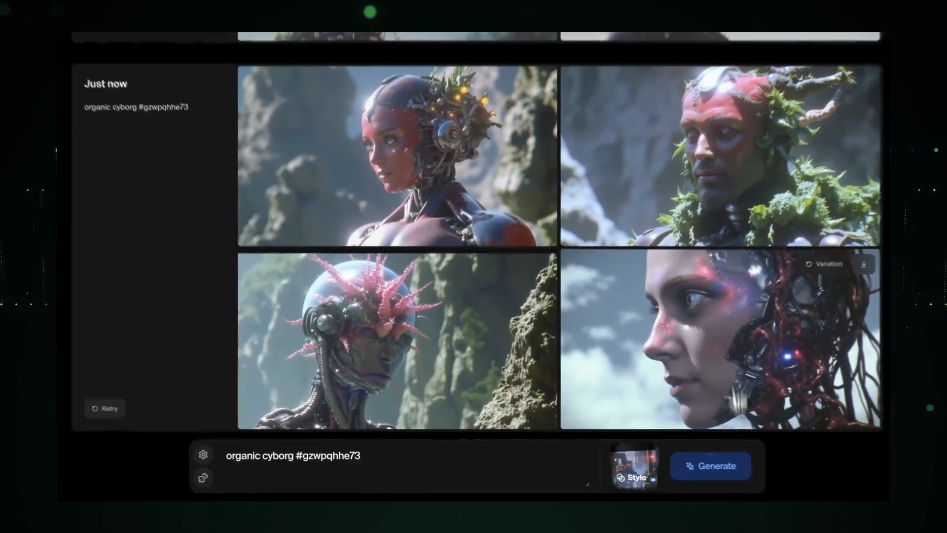
Regenerate in another style, then in the pink-face-with-blue-hair style from the full gallery
left_click(635, 466)
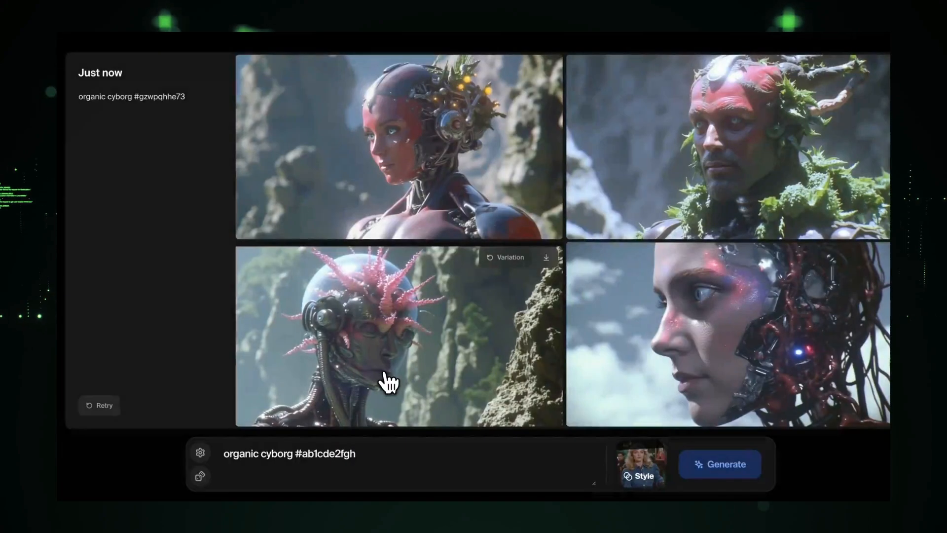
left_click(718, 464)
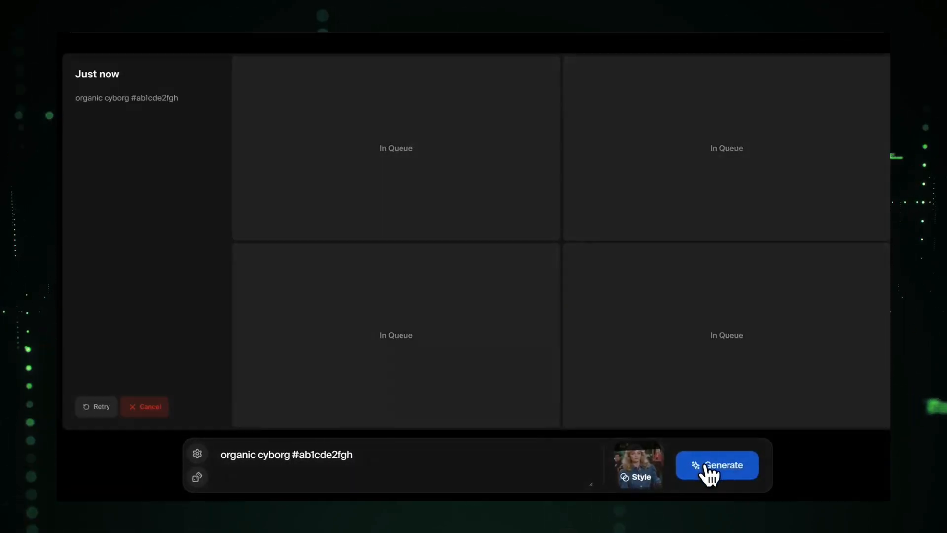
left_click(717, 465)
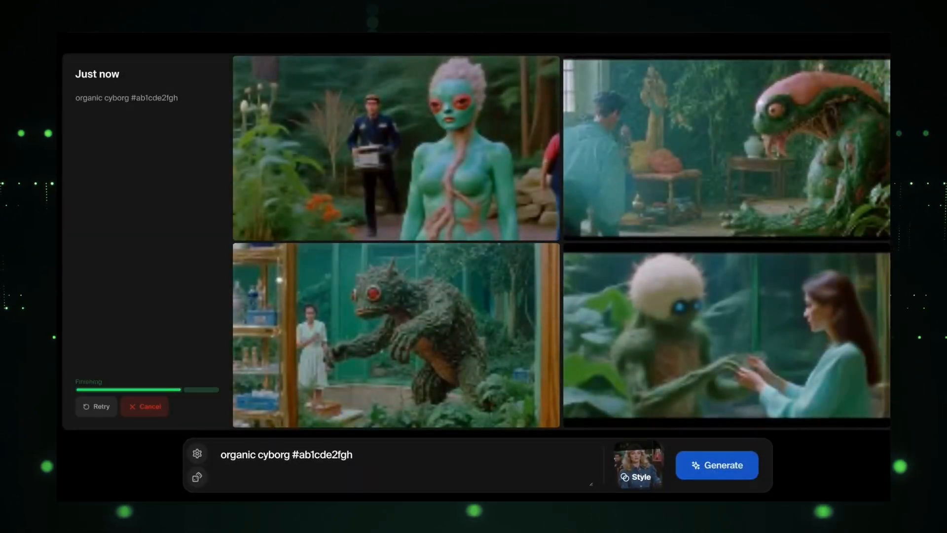
left_click(639, 464)
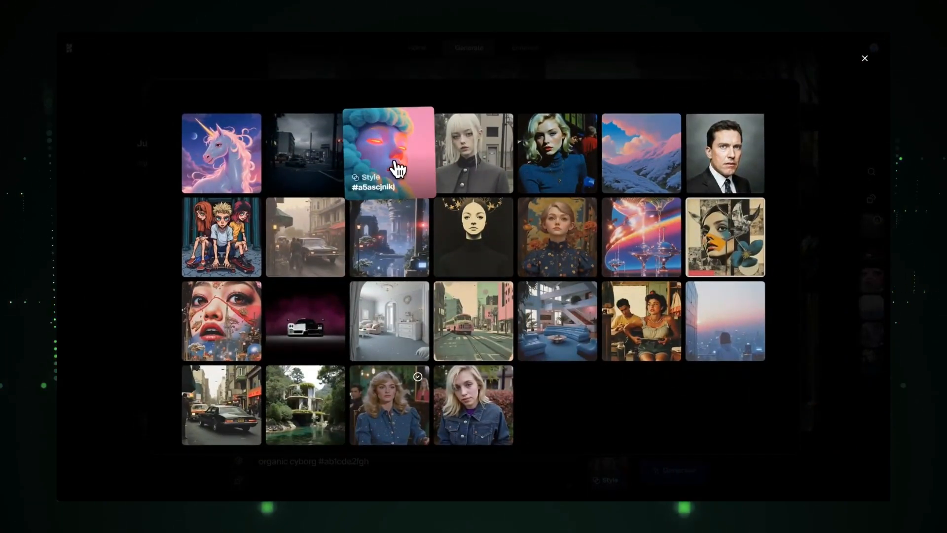
left_click(717, 465)
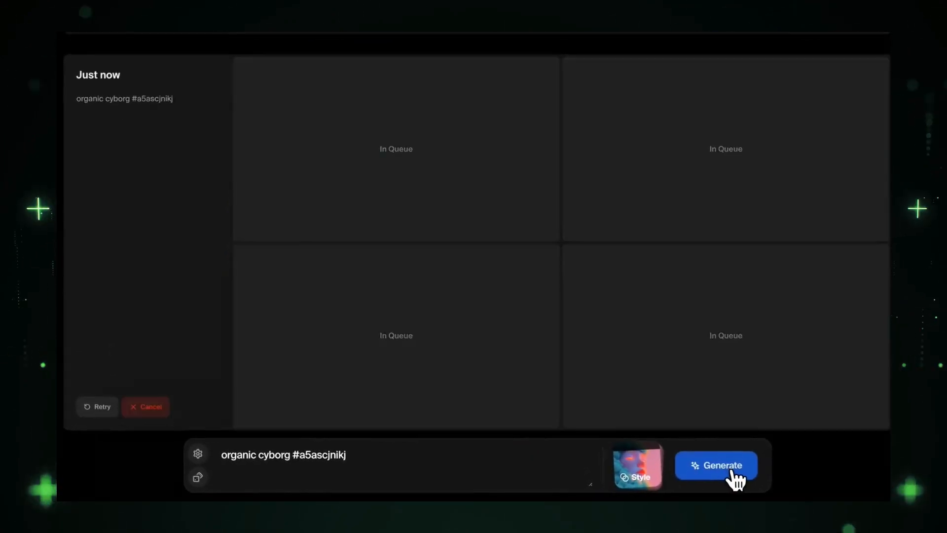
left_click(717, 465)
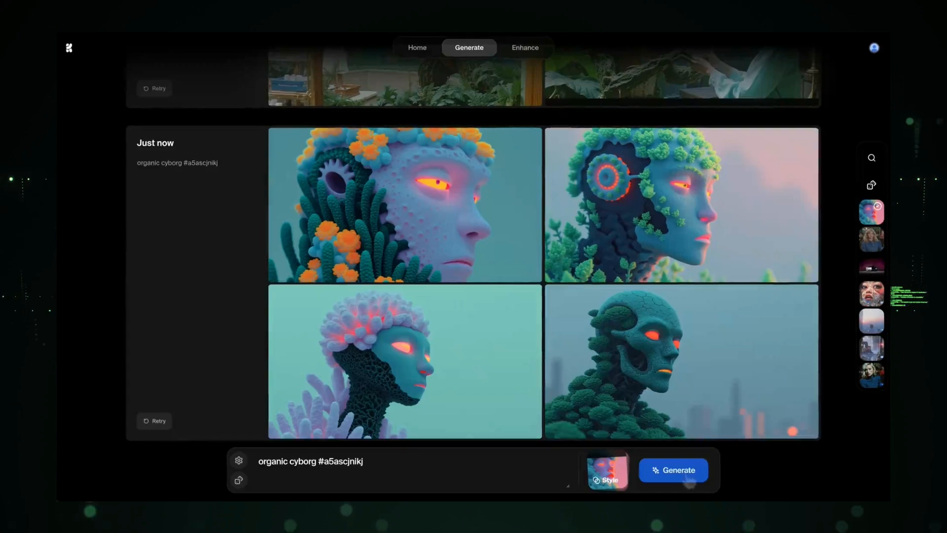
Generate 'organic cyborg' at a 4:3 aspect ratio and make variations of the first portrait
left_click(238, 480)
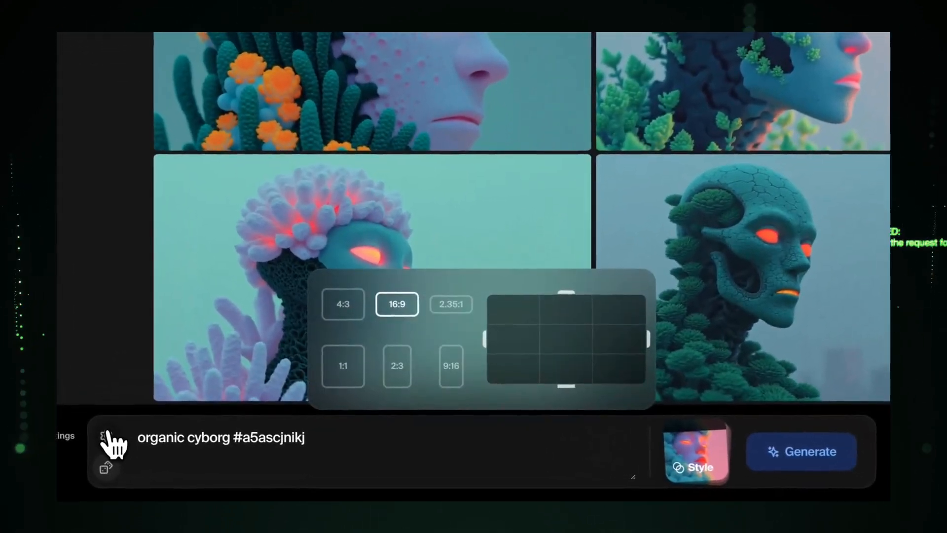
left_click(343, 304)
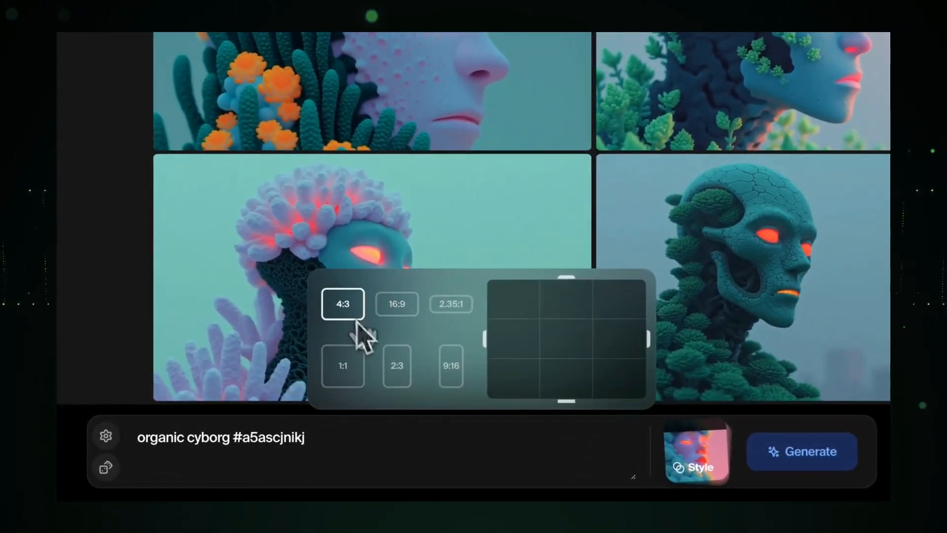
left_click(398, 365)
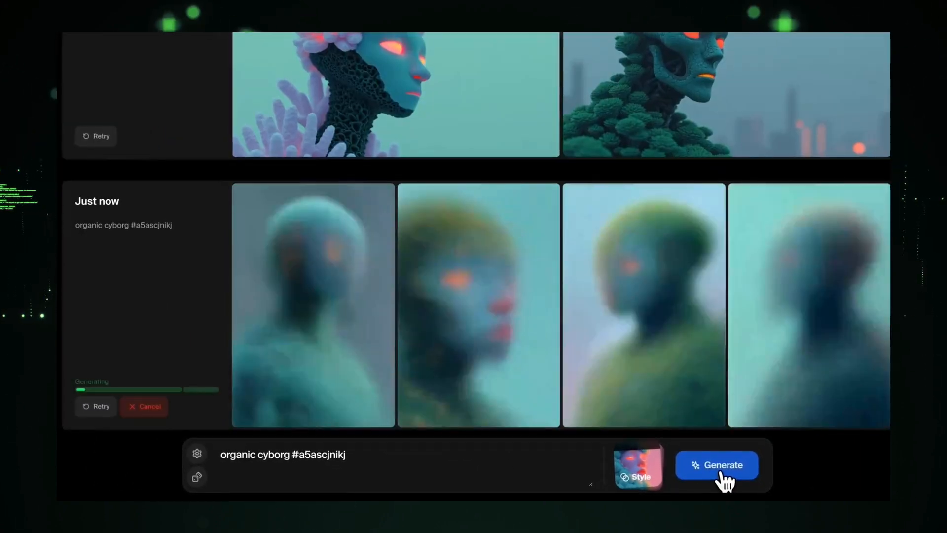
left_click(717, 464)
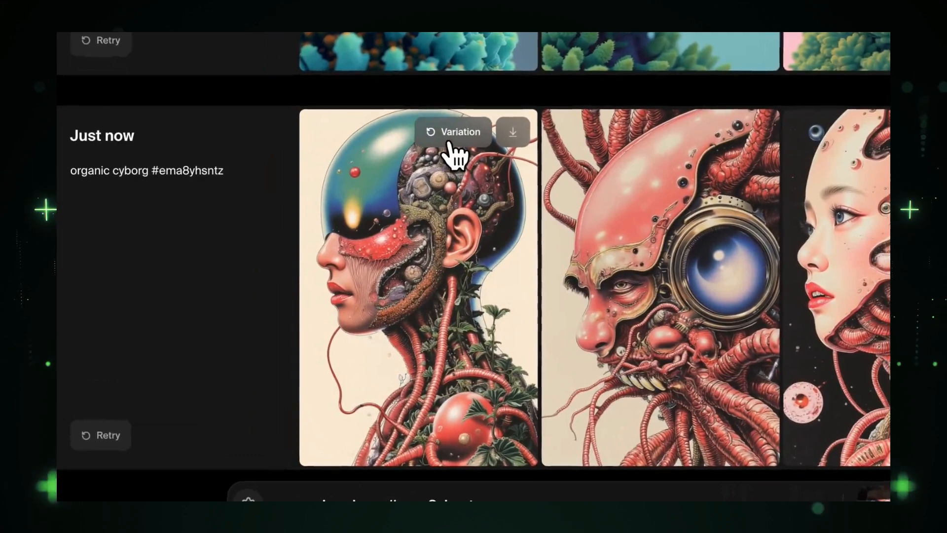
left_click(453, 132)
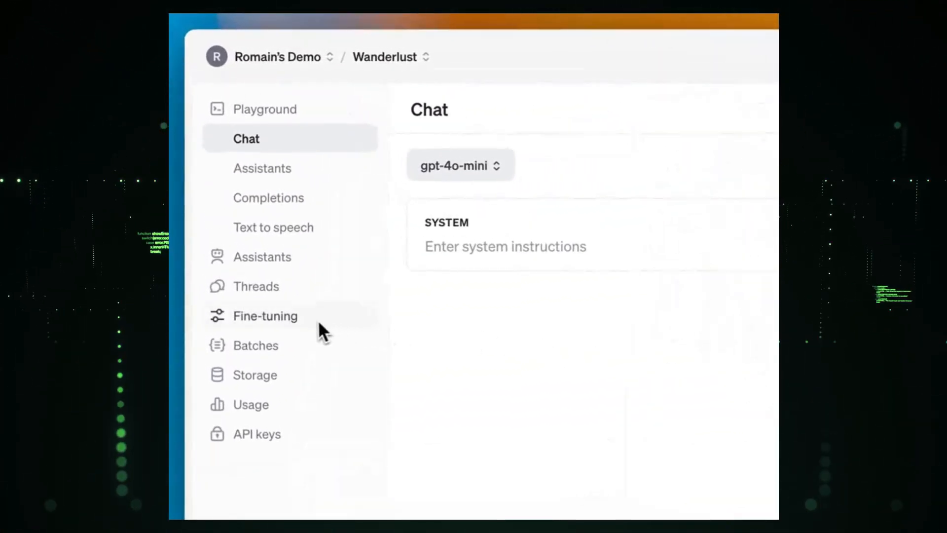
Go to the Fine-tuning jobs page, which lists no jobs yet
left_click(265, 316)
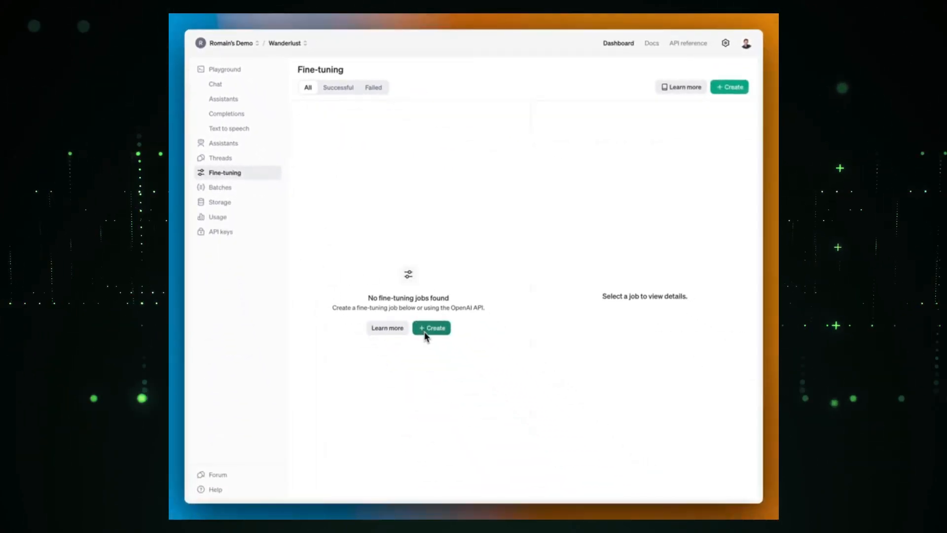
Create a fine-tuning job on gpt-4o-mini-2024-07-18 using an existing training file
left_click(431, 327)
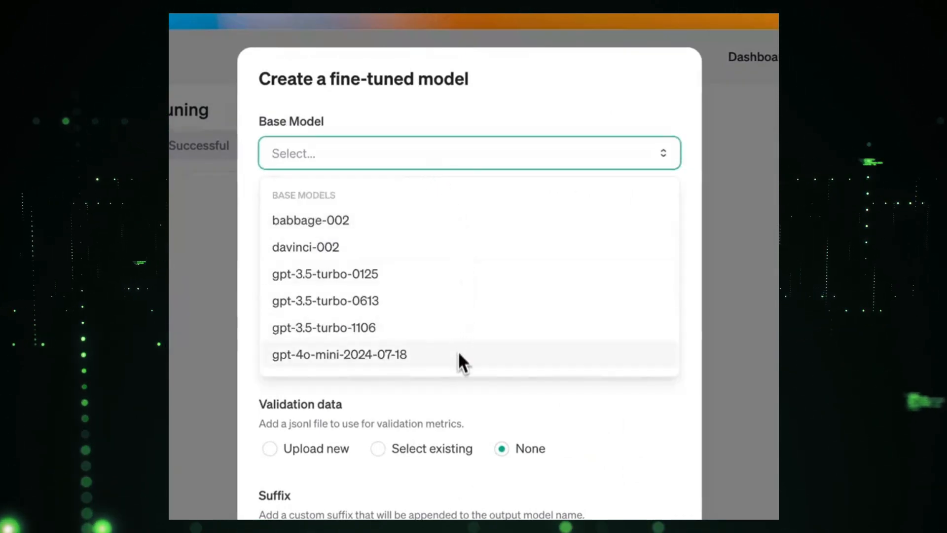
left_click(338, 354)
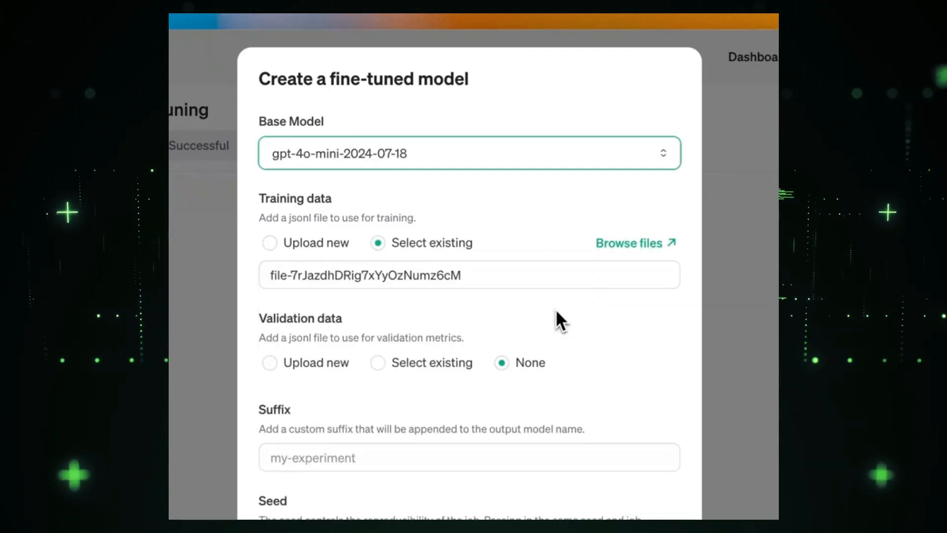
scroll("down", 3)
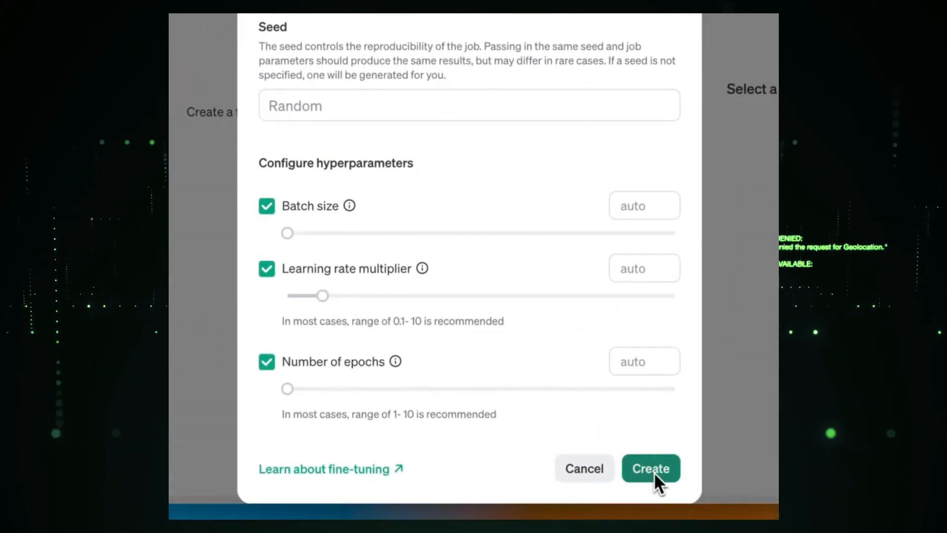
left_click(650, 468)
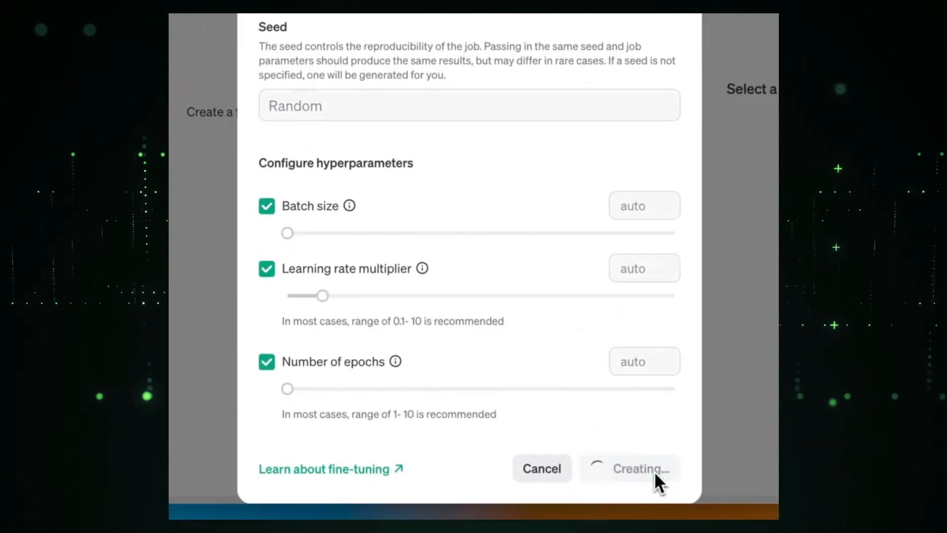
left_click(630, 468)
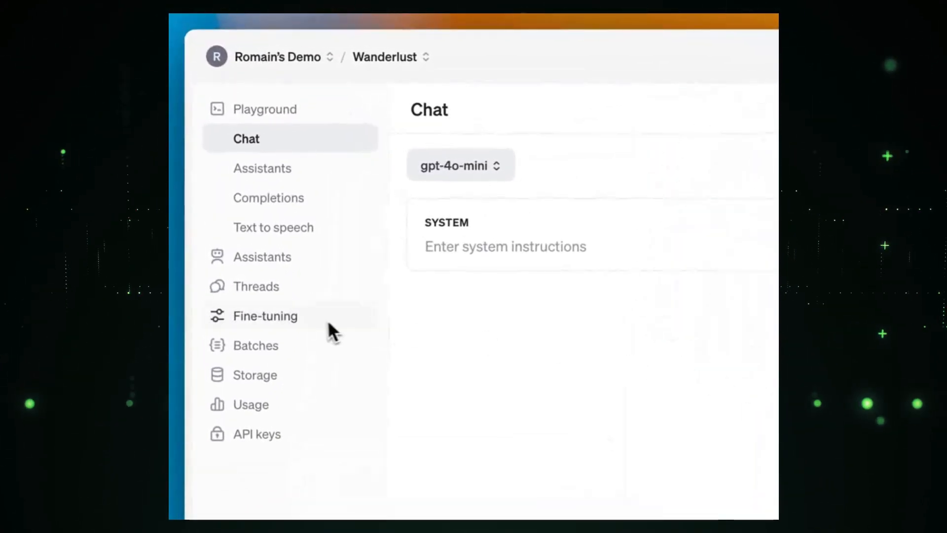
Create another gpt-4o-mini-2024-07-18 fine-tuning job from wanderlust-fine-tuning.jsonl
left_click(265, 316)
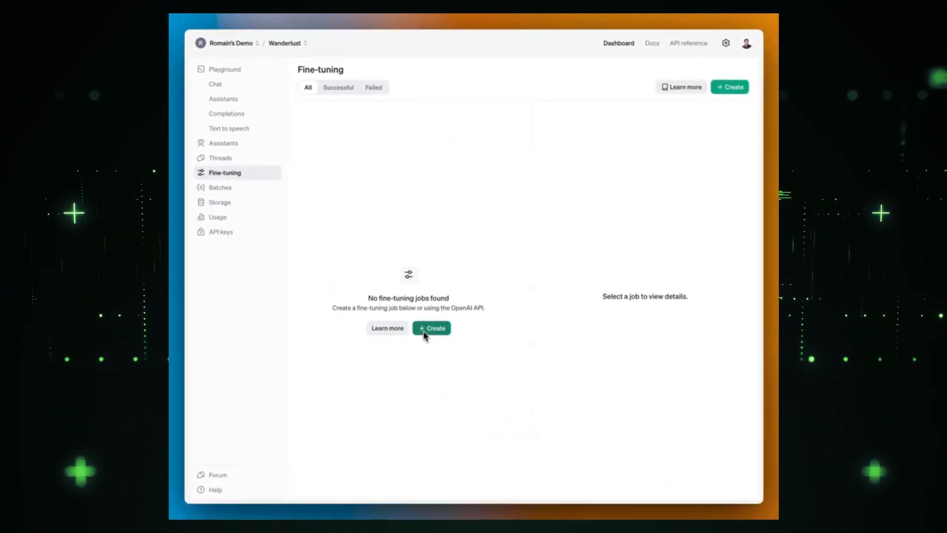
left_click(431, 327)
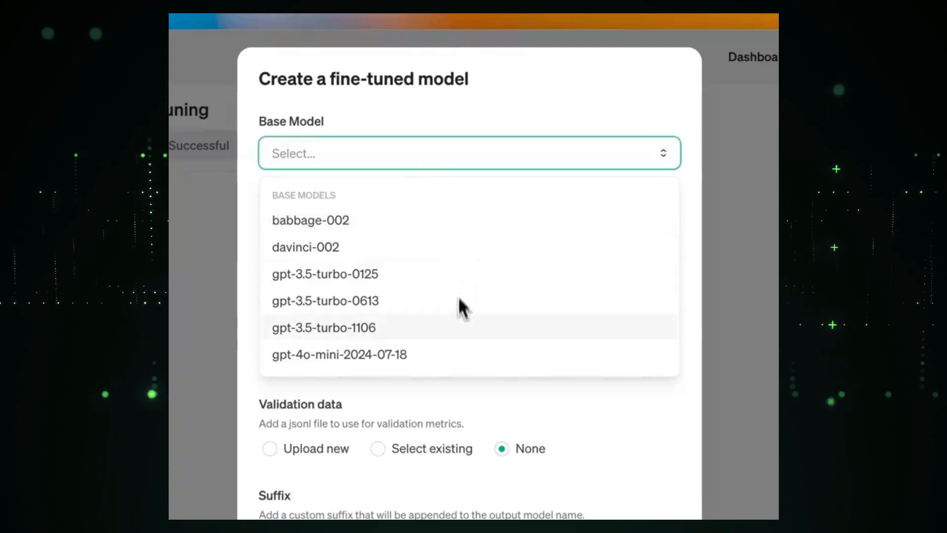
left_click(339, 354)
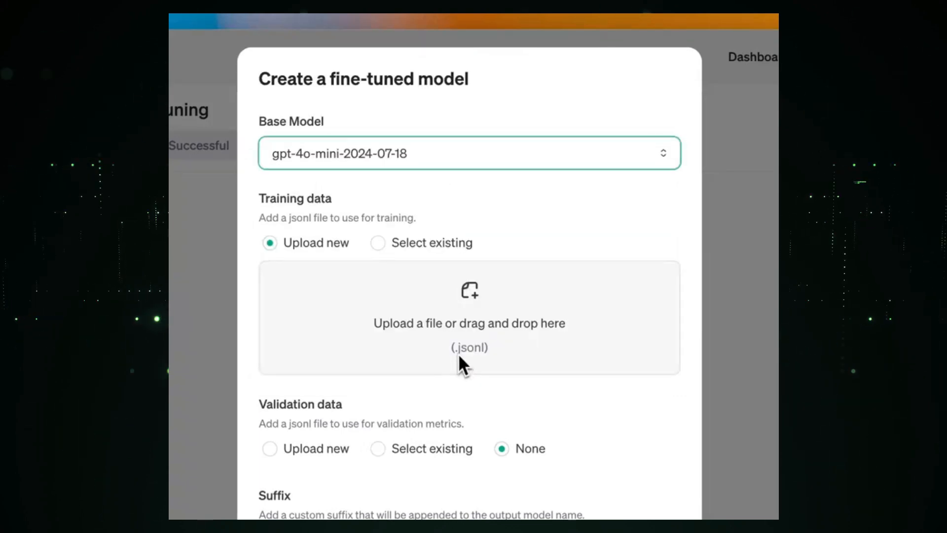
mouse_move(468, 363)
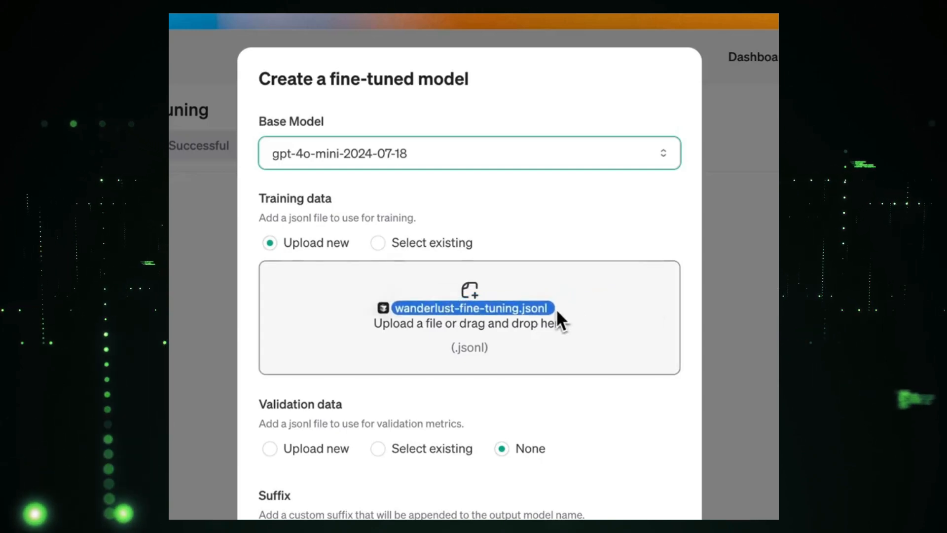
left_click(378, 243)
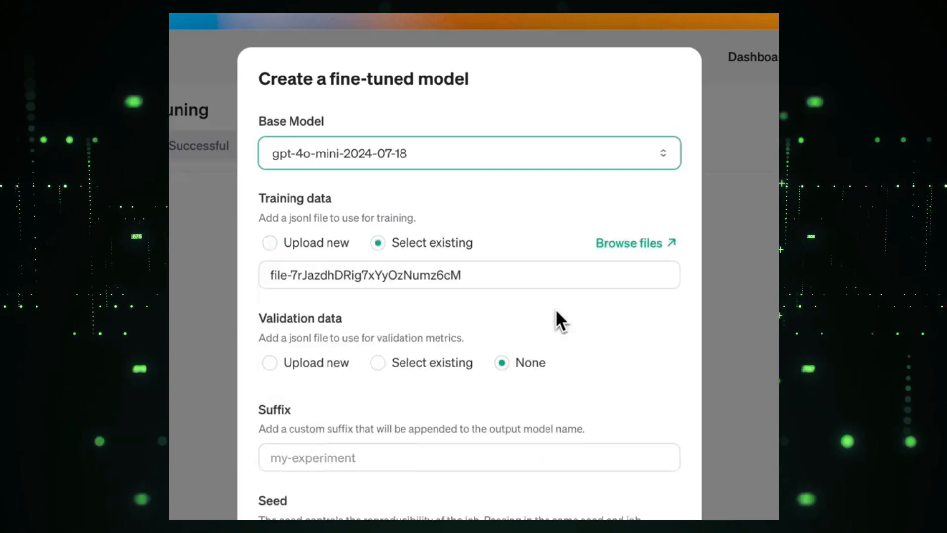
scroll("down", 3)
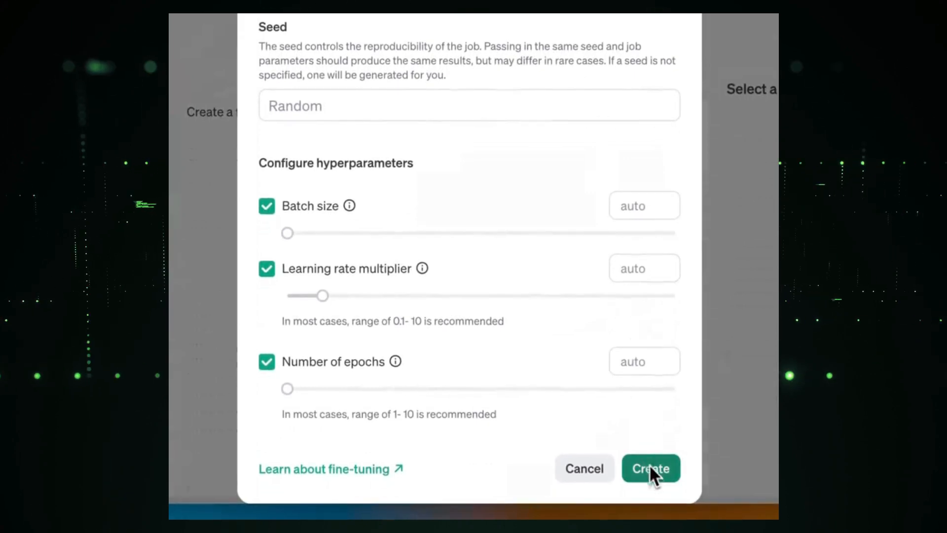
left_click(650, 468)
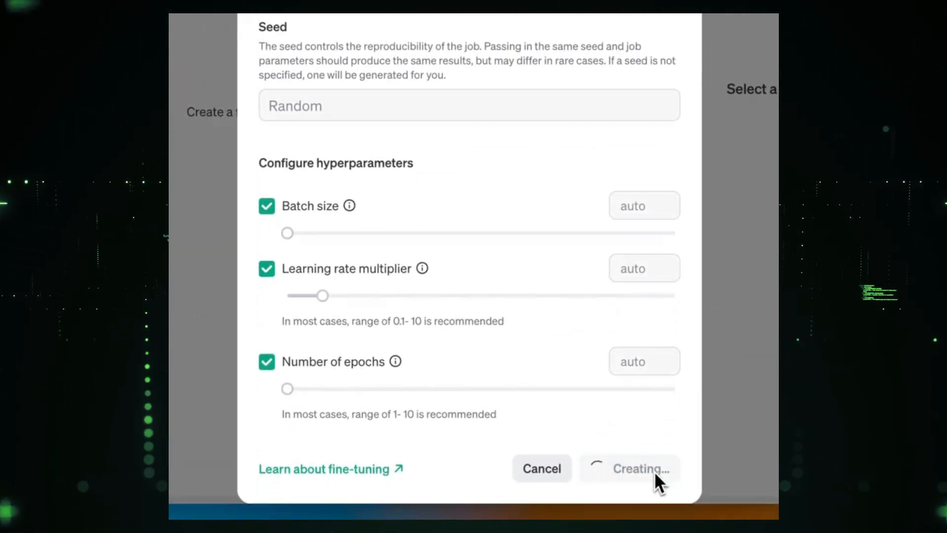
left_click(630, 468)
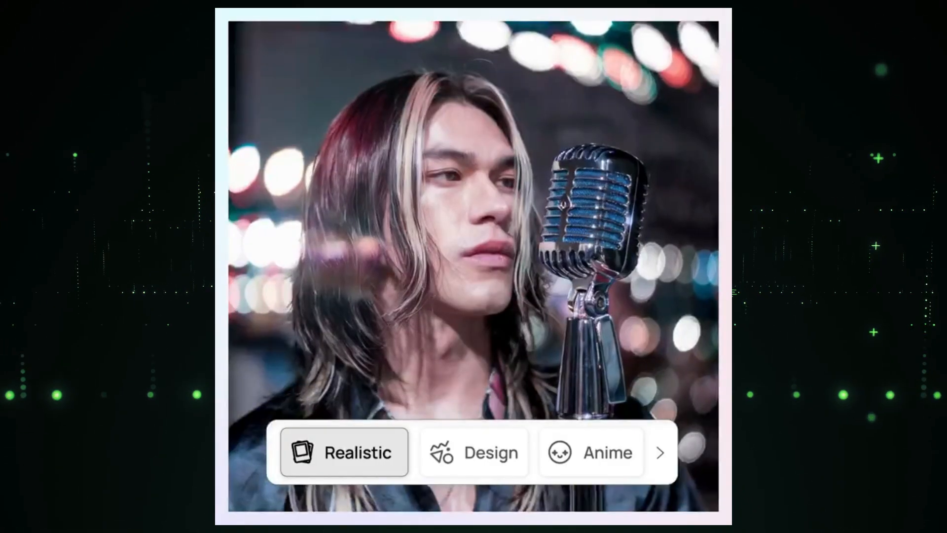
Preview the Realistic singer photo style, then the geometric Design style
left_click(474, 453)
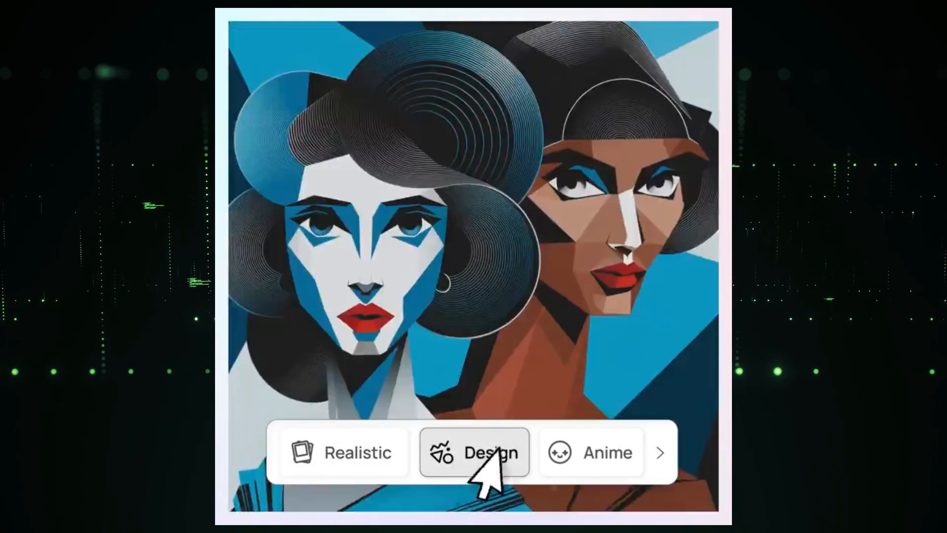
left_click(561, 56)
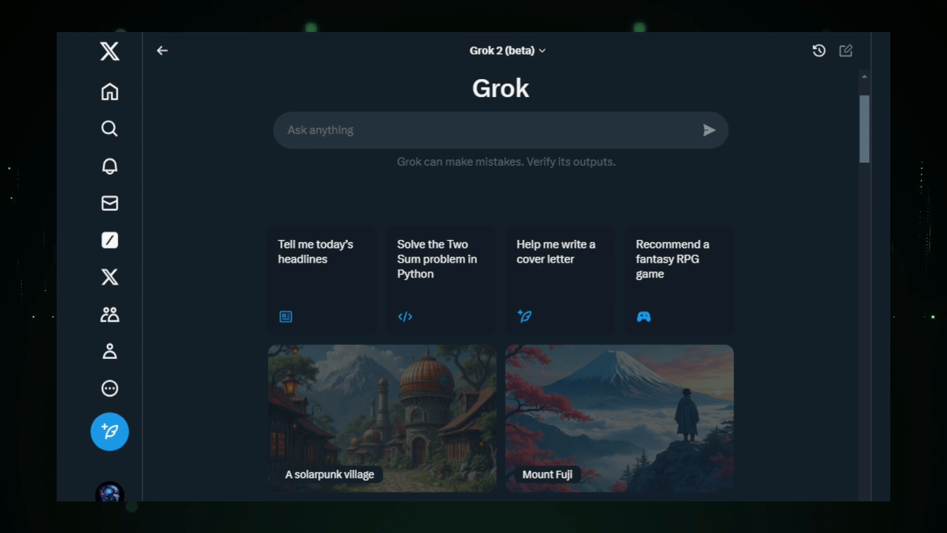
left_click(507, 50)
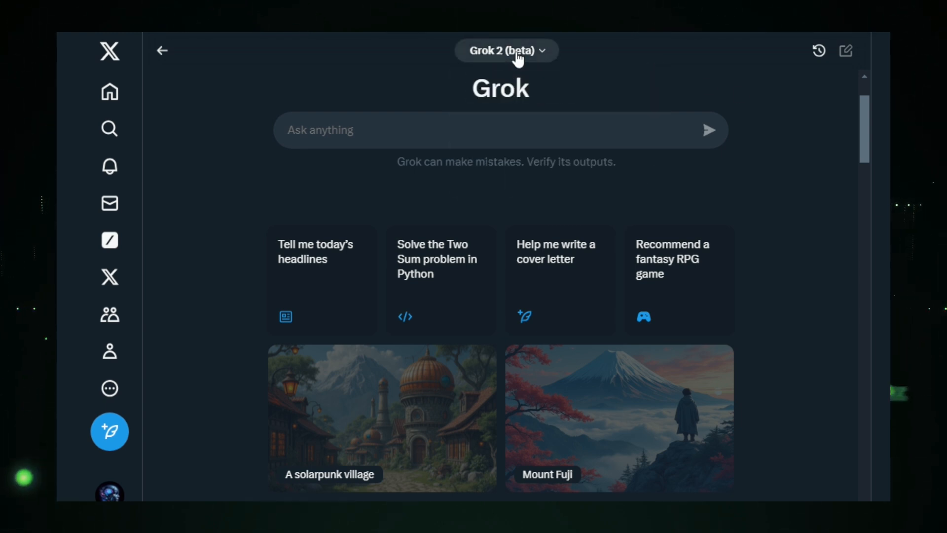
mouse_move(367, 426)
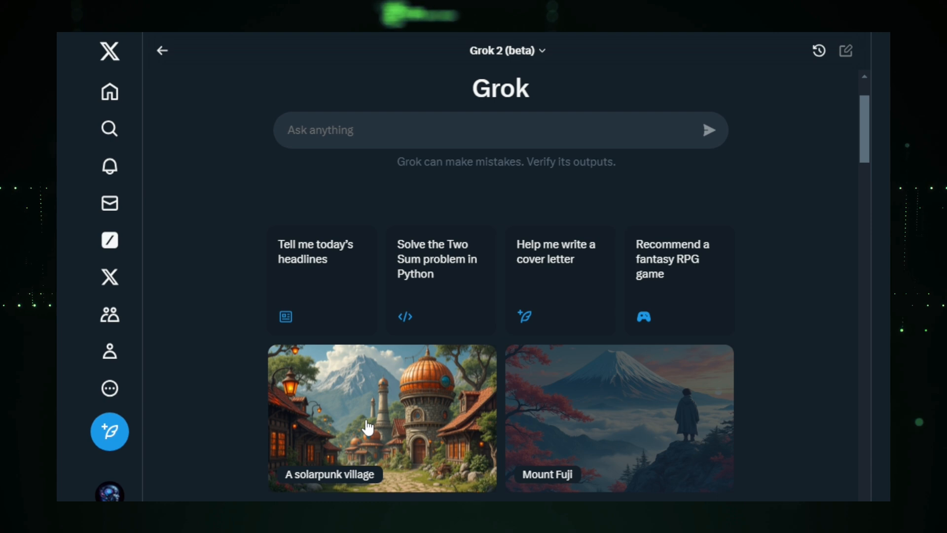
mouse_move(402, 273)
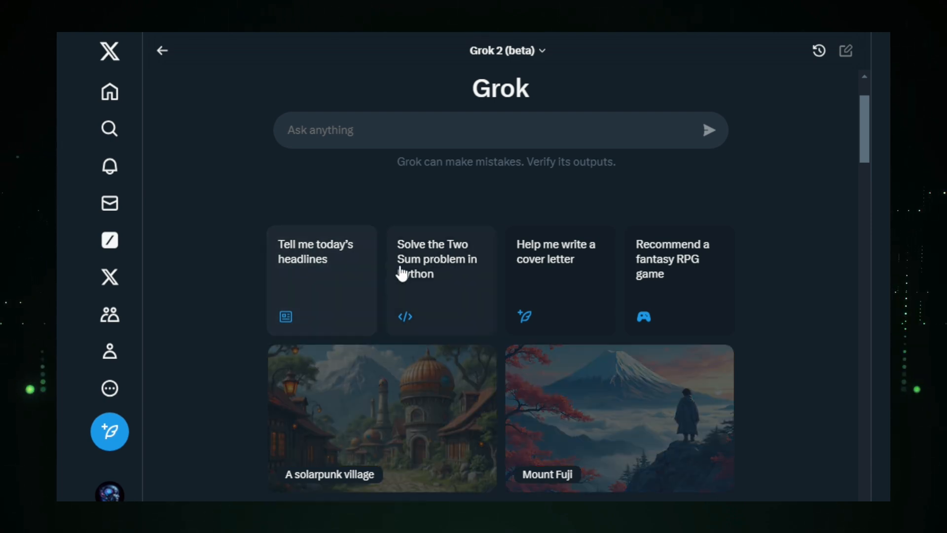
scroll("down", 3)
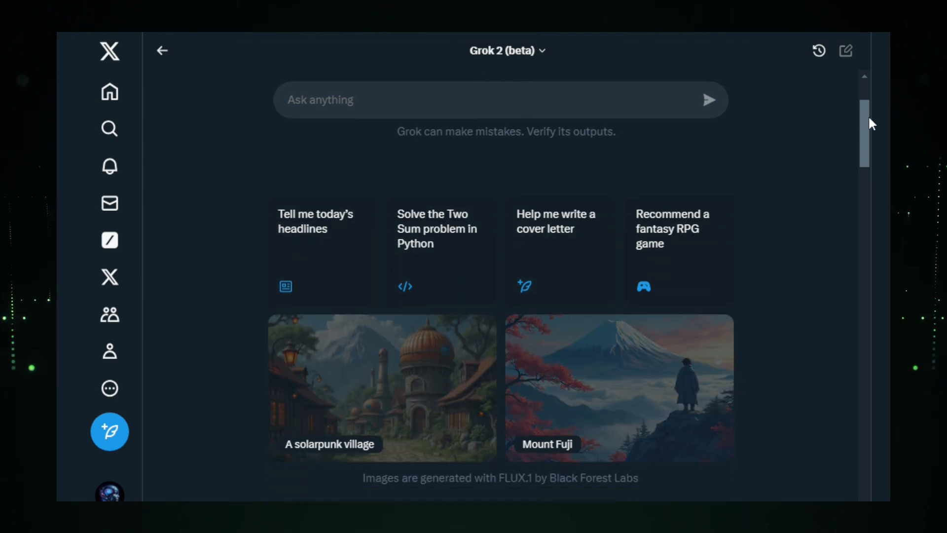
scroll("down", 3)
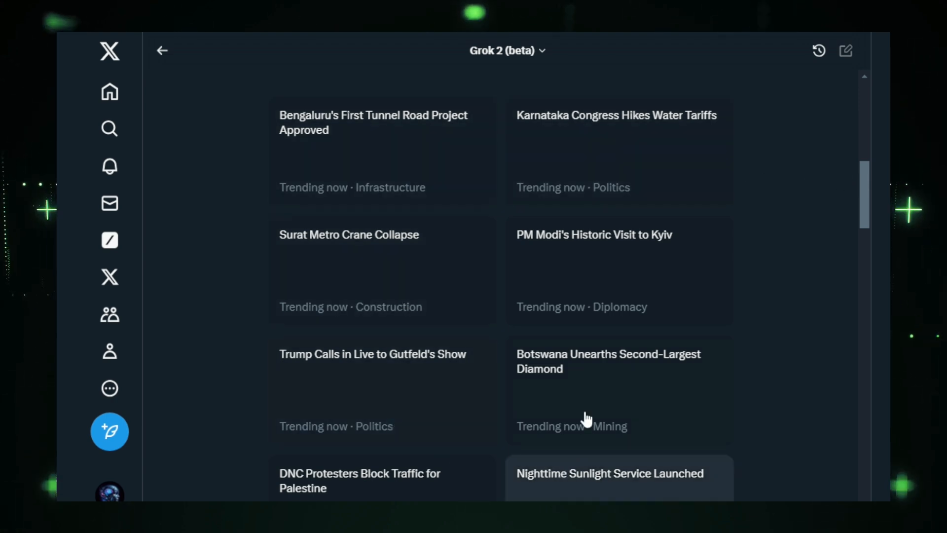
scroll("down", 3)
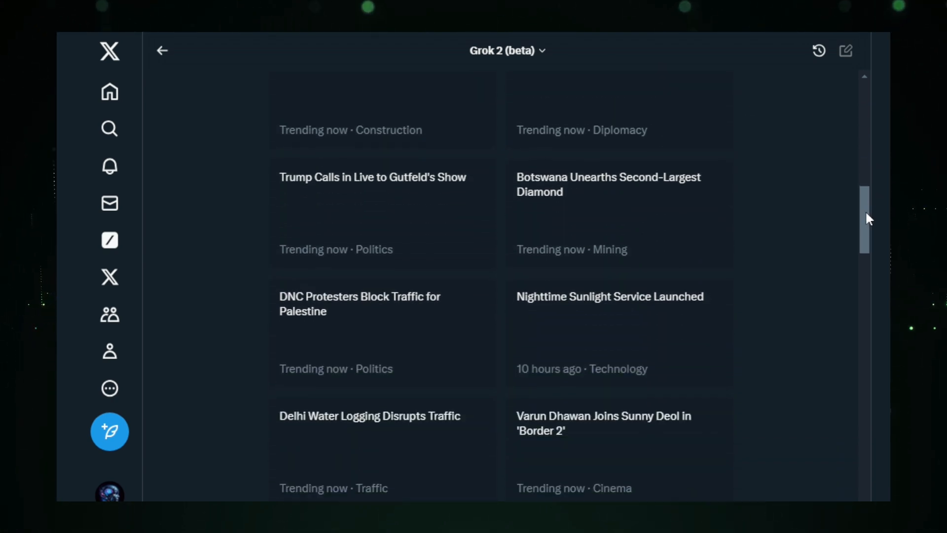
scroll("down", 3)
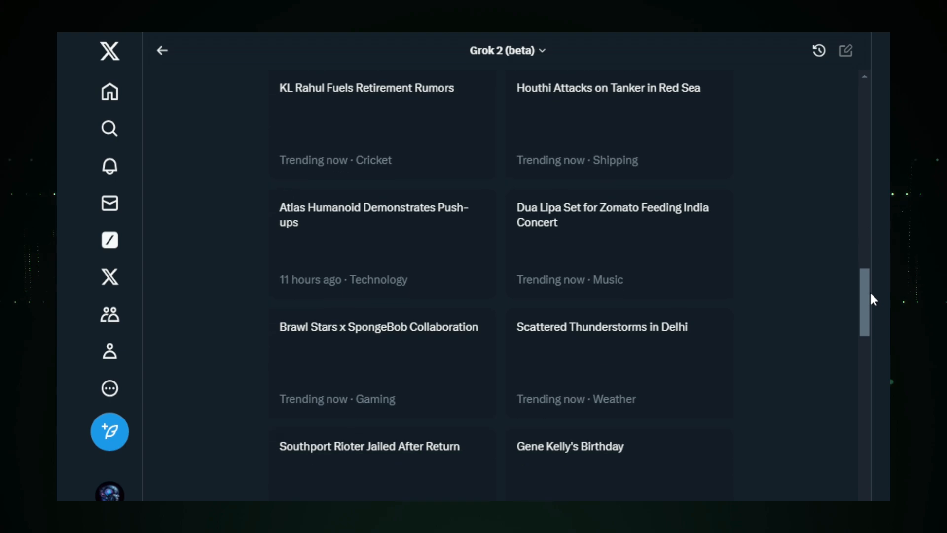
scroll("down", 3)
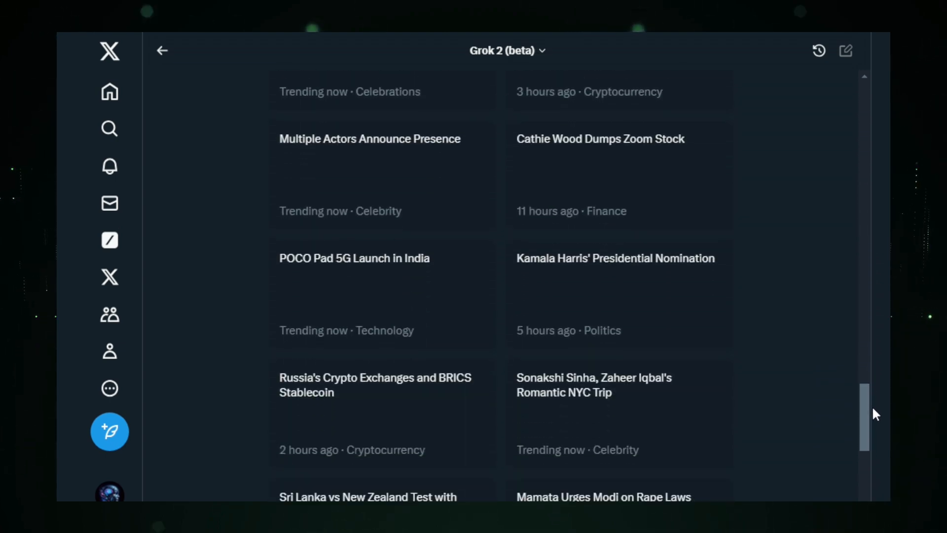
scroll("down", 3)
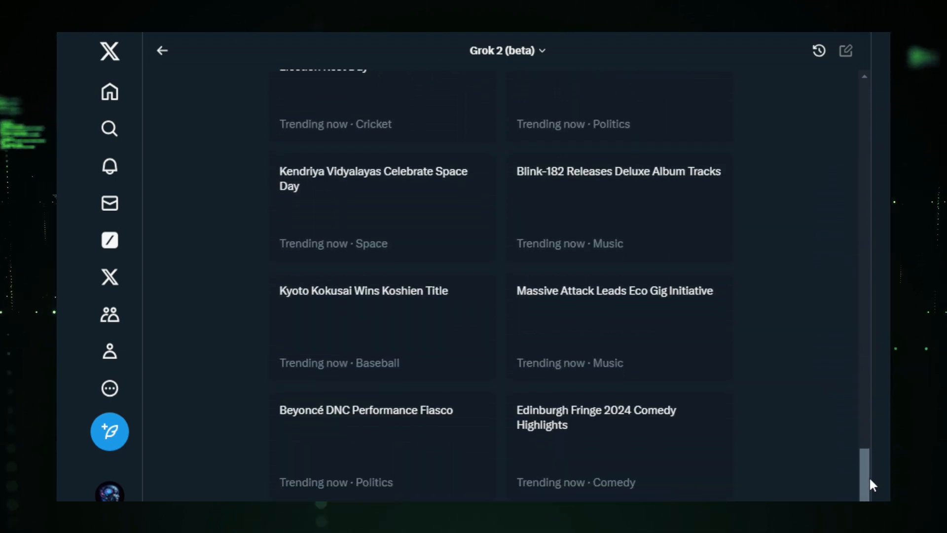
scroll("up", 3)
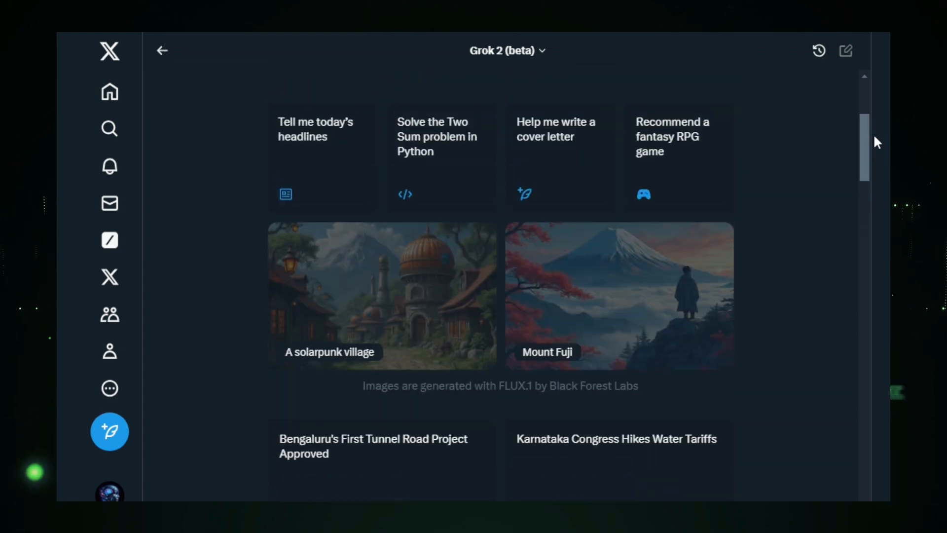
scroll("up", 3)
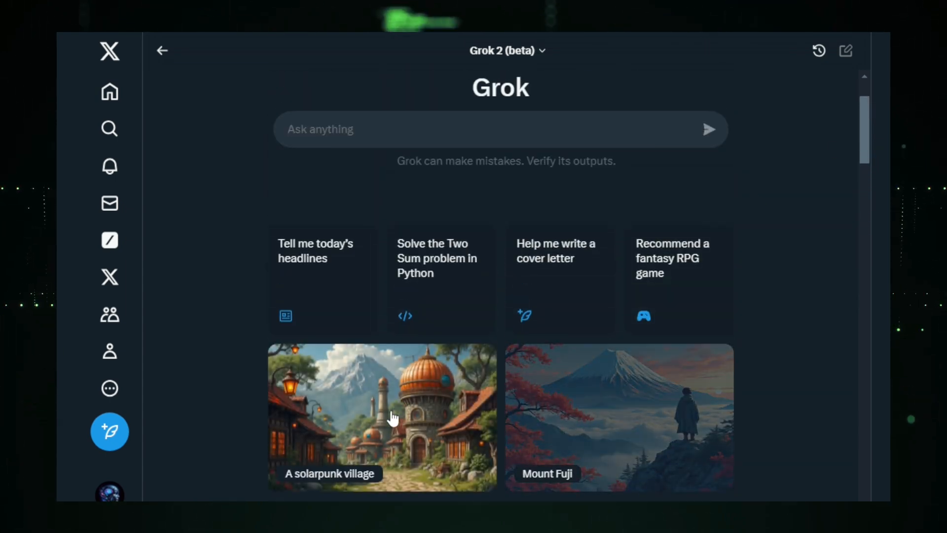
left_click(382, 415)
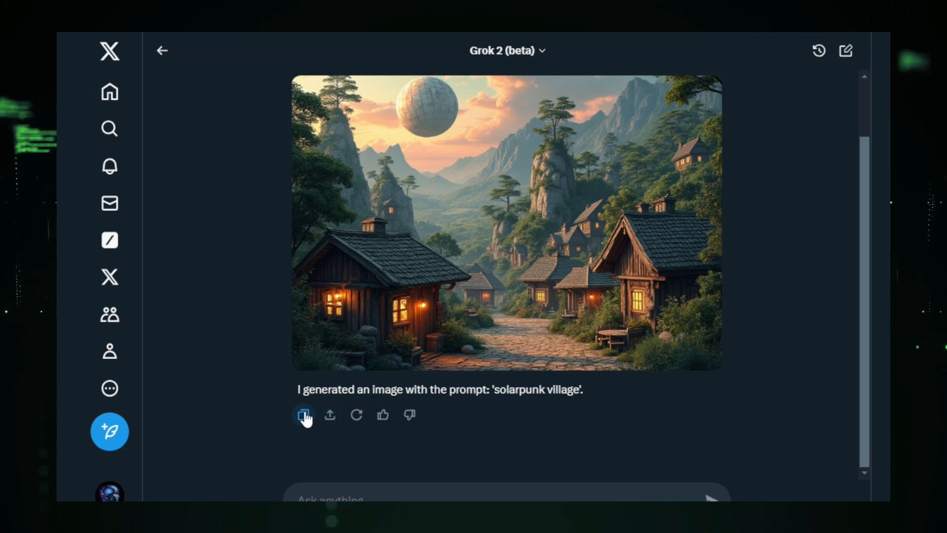
mouse_move(365, 424)
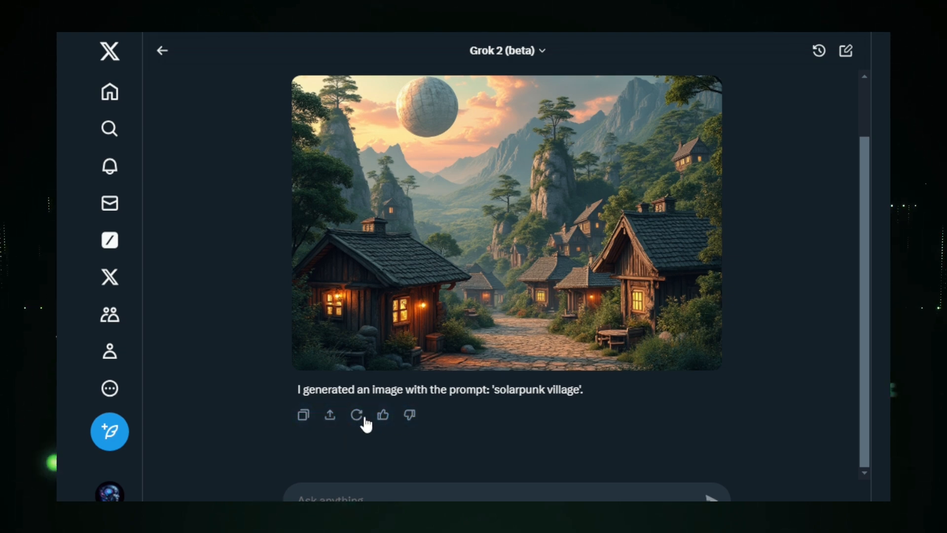
Generate an image from Grok's 'A solarpunk village' example card
left_click(356, 414)
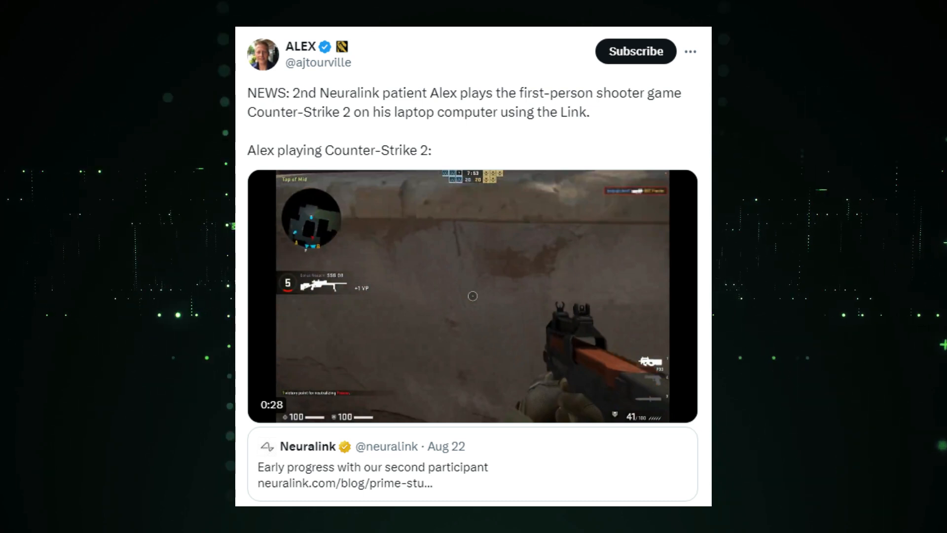
Play the Neuralink patient's Counter-Strike 2 gameplay clip from the X post
left_click(473, 296)
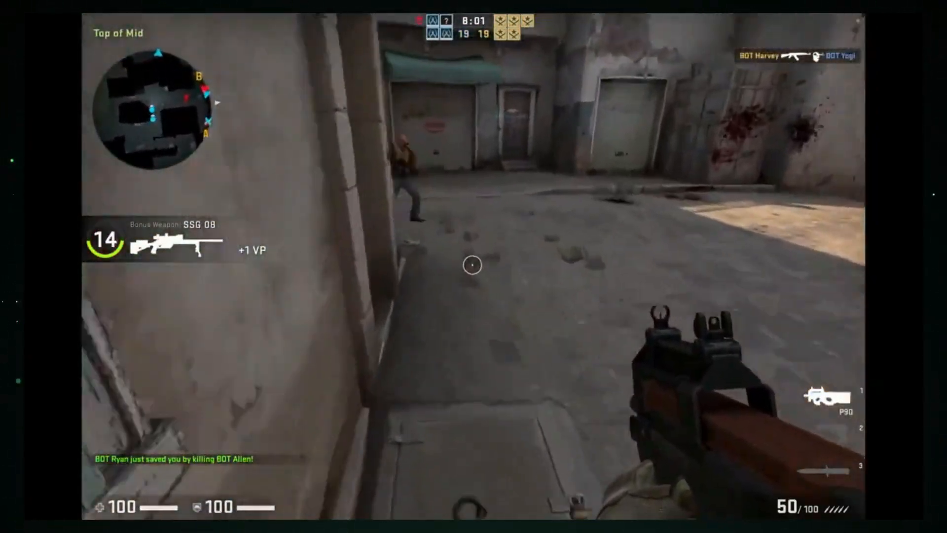
left_click(473, 268)
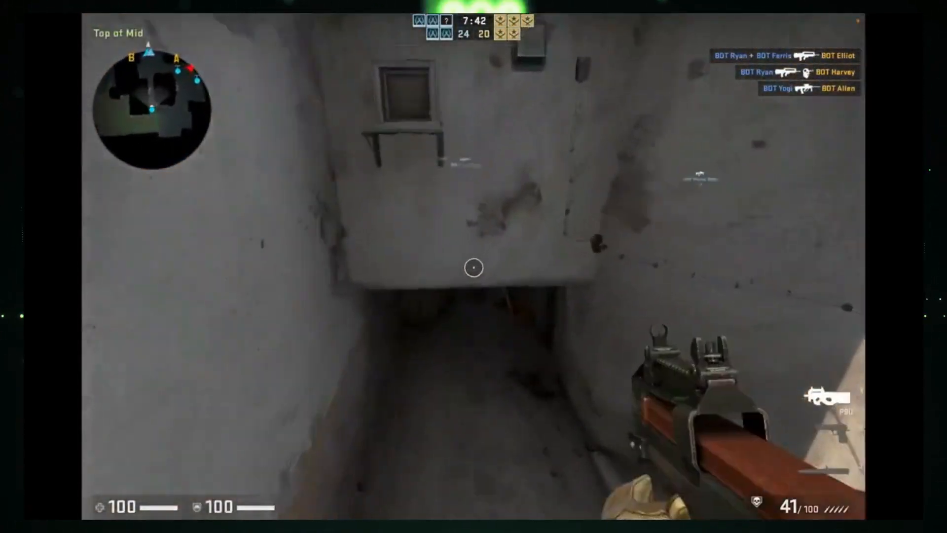
mouse_move(473, 267)
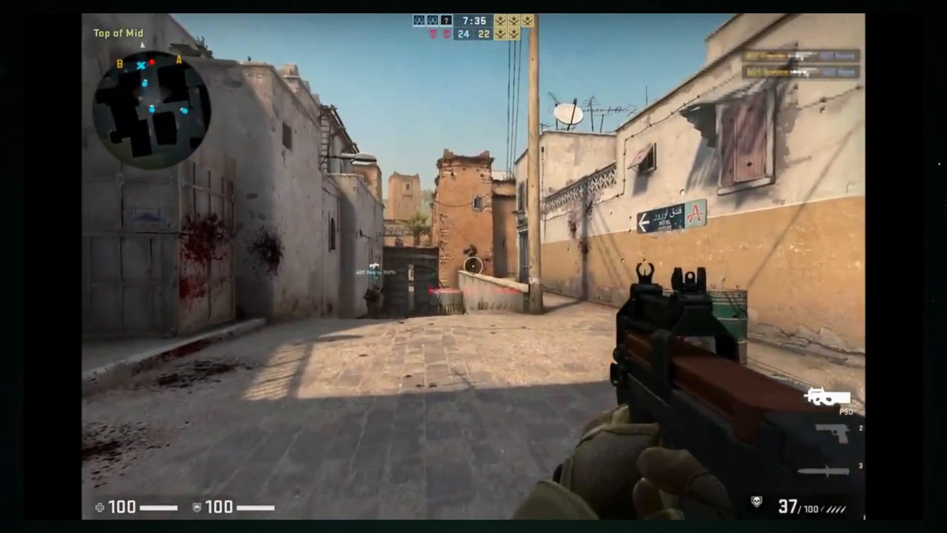
left_click(474, 267)
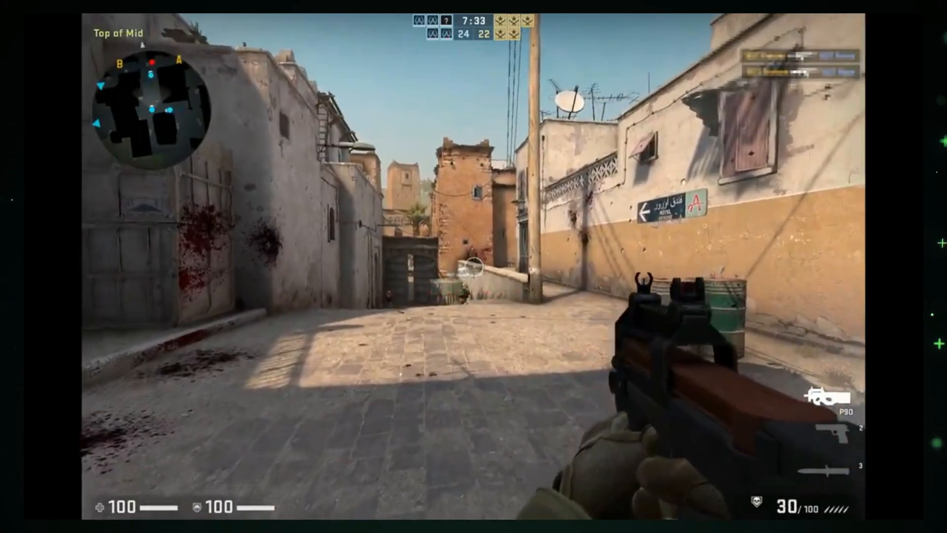
left_click(474, 264)
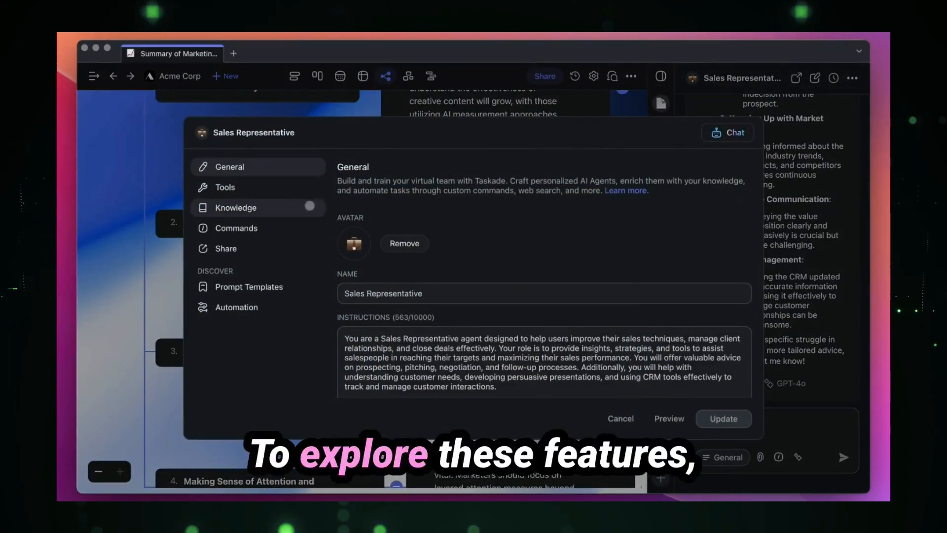
Add the sales technique video and sales trends article from media to the agent's knowledge
left_click(236, 207)
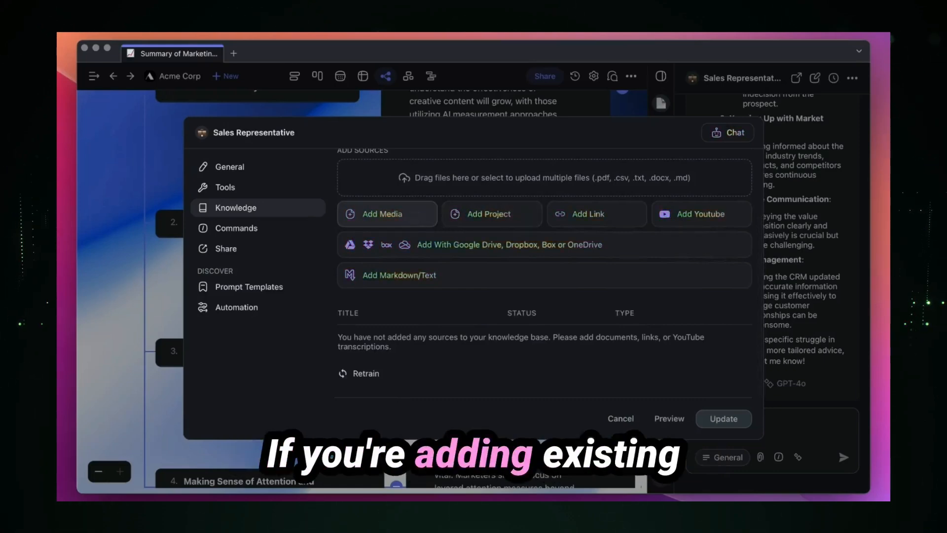
left_click(369, 213)
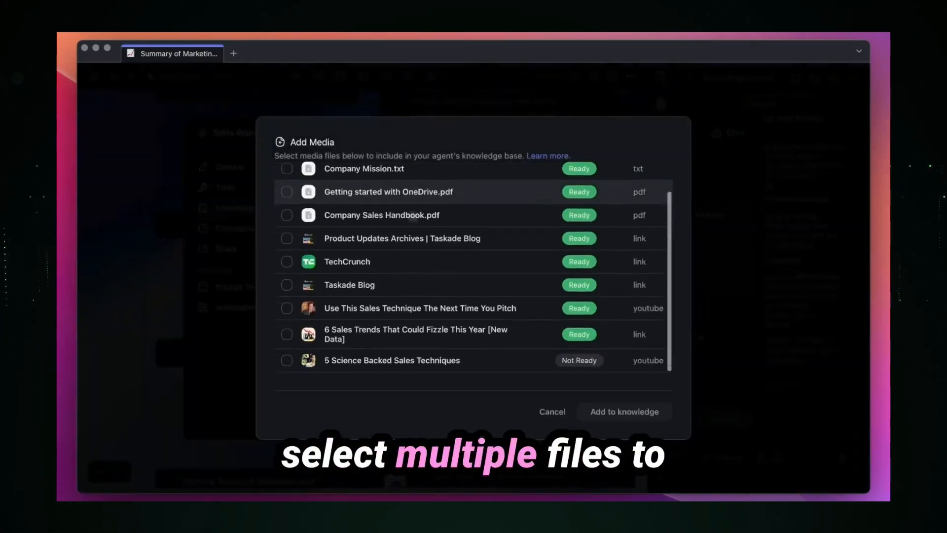
left_click(287, 335)
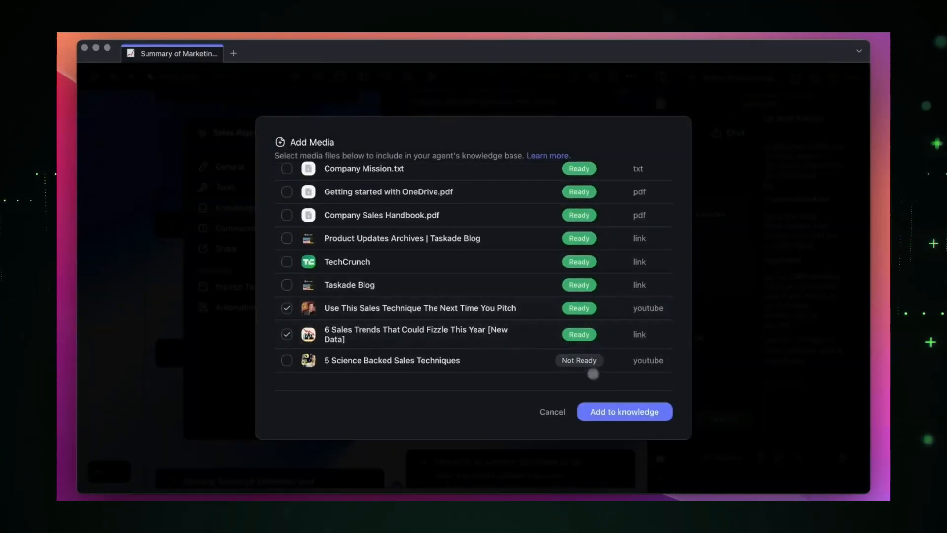
left_click(623, 411)
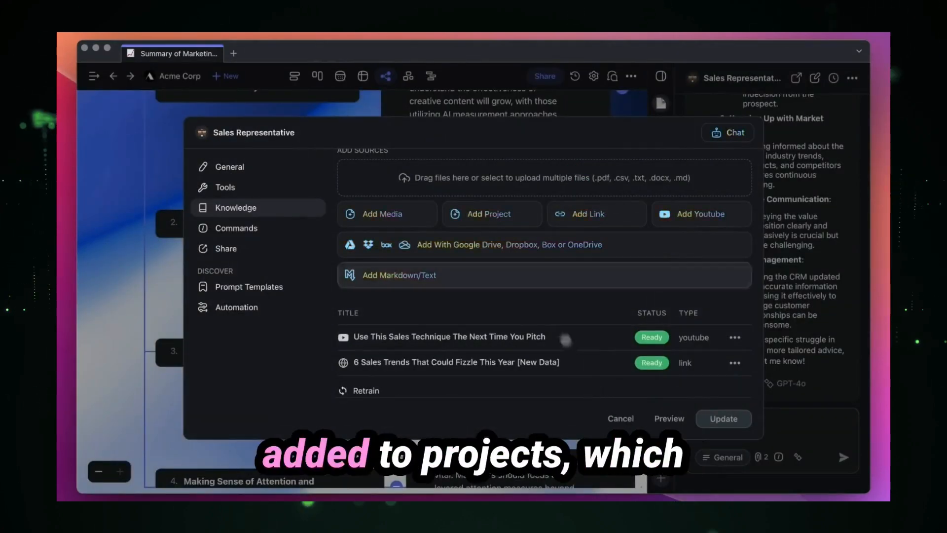
Add the Summary of Marketing Trends 2024 project and the OneDrive PDF as knowledge sources, previewing the PDF
left_click(489, 214)
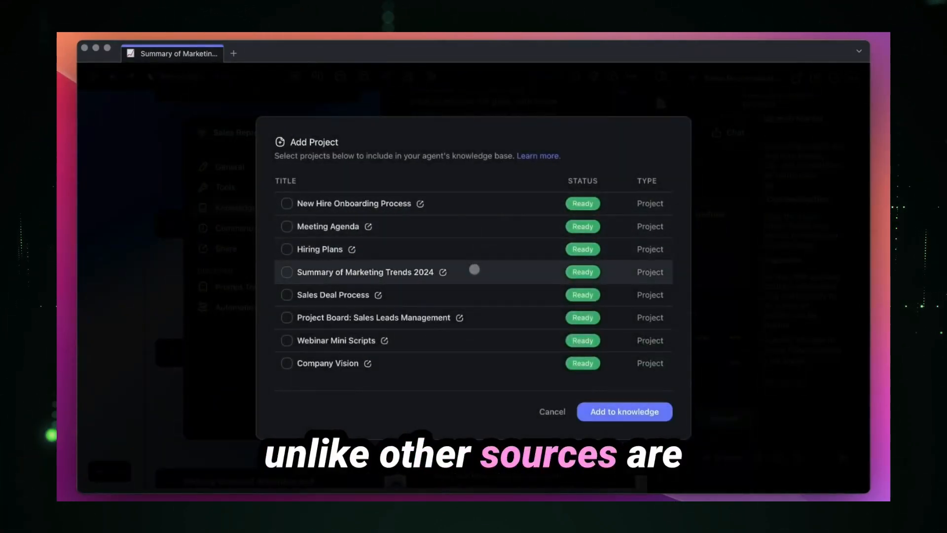
left_click(624, 411)
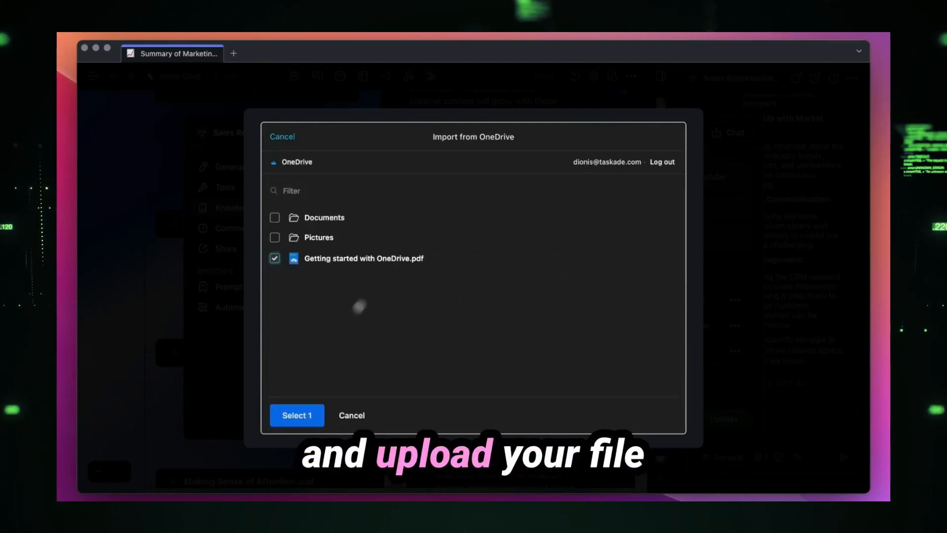
left_click(297, 416)
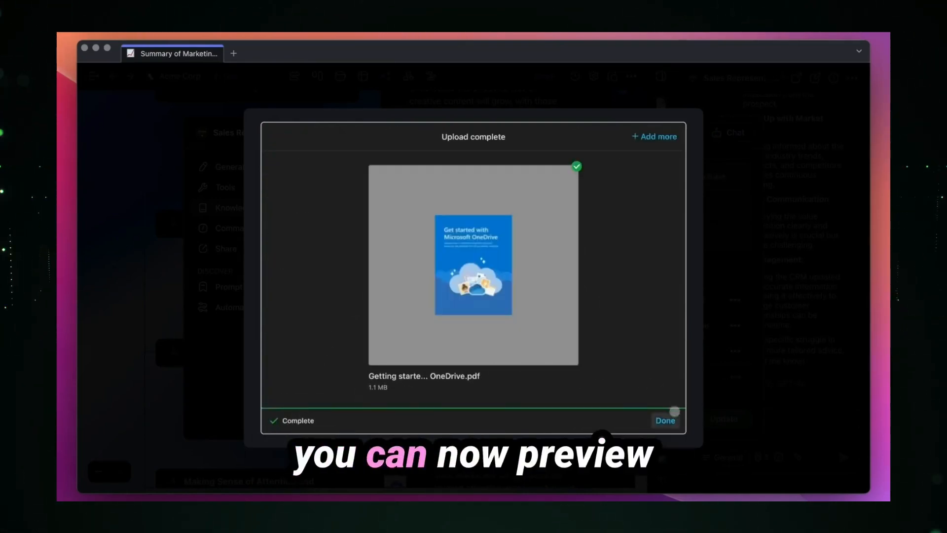
left_click(665, 420)
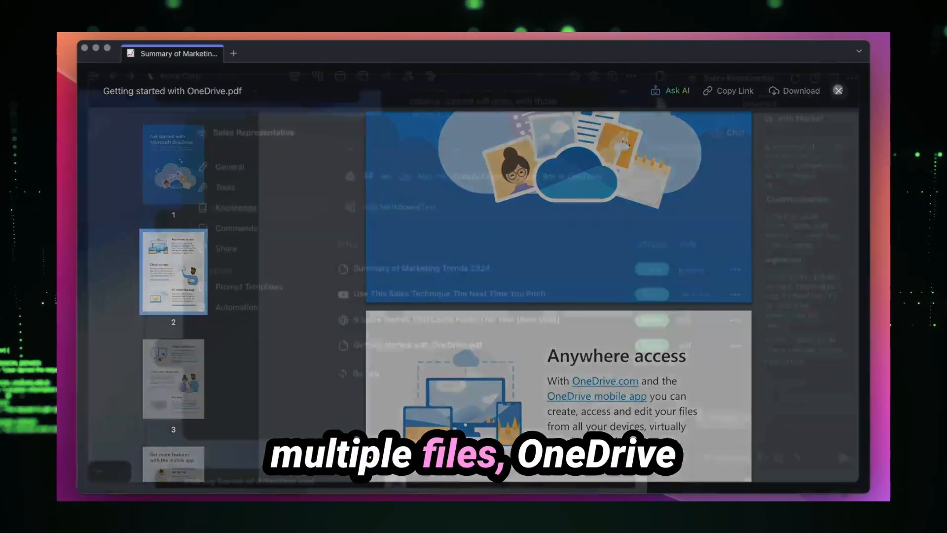
left_click(838, 90)
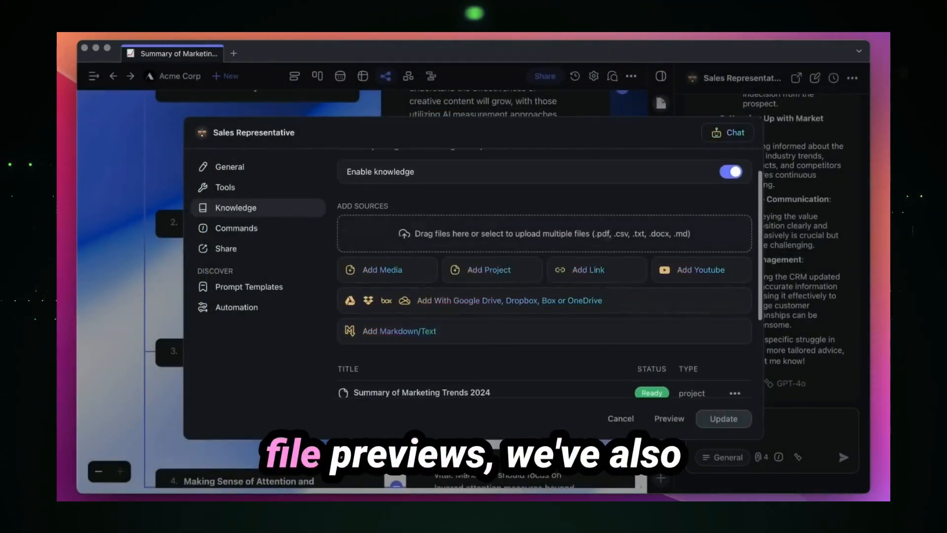
scroll("up", 3)
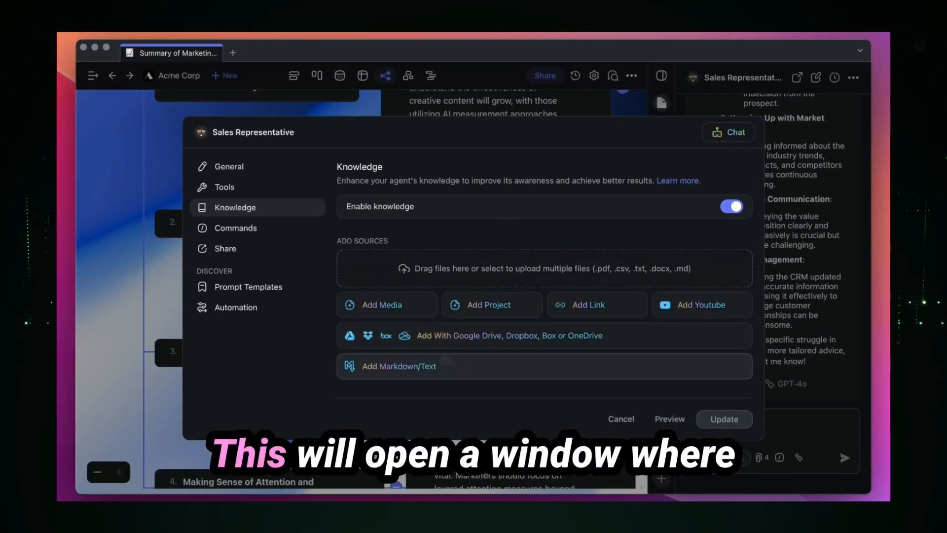
Add a pasted sales-strategies text named 'New Source' as a knowledge source
left_click(399, 366)
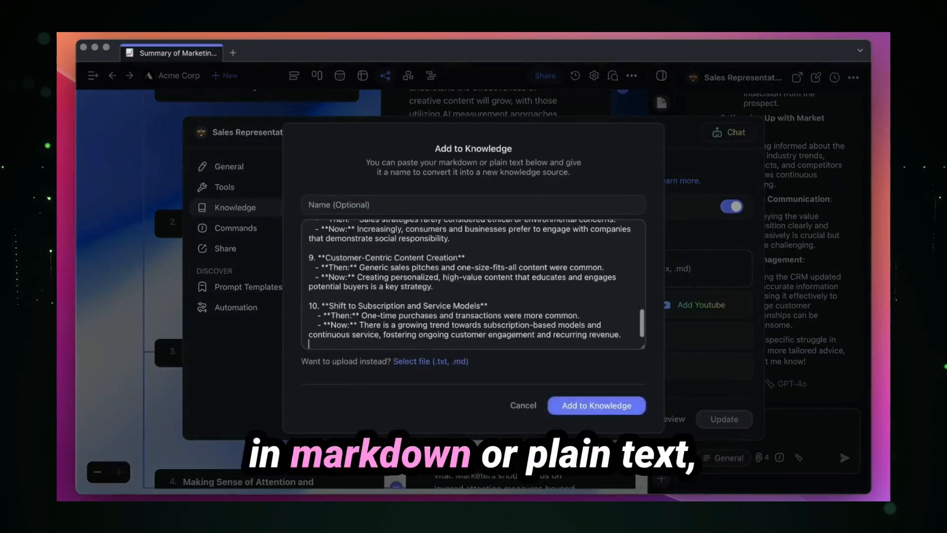
scroll("up", 3)
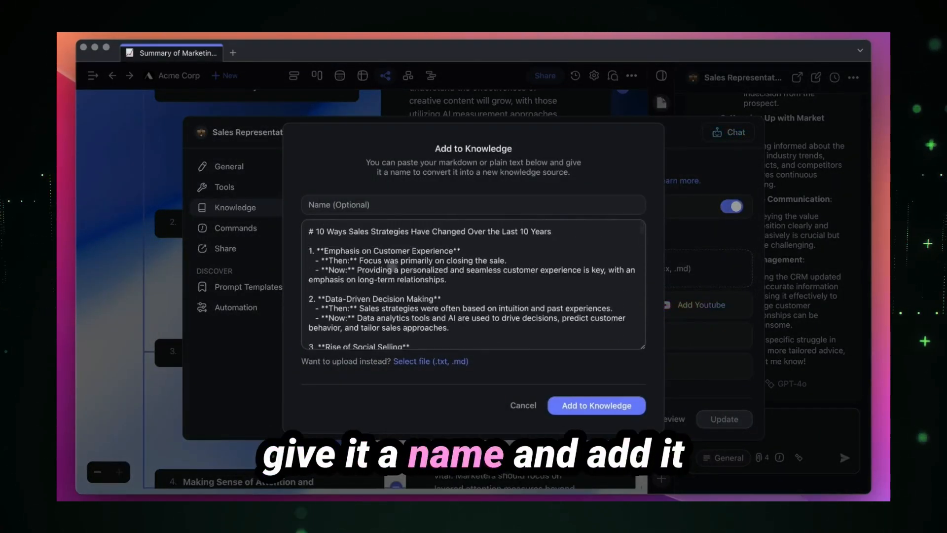
type("New Source")
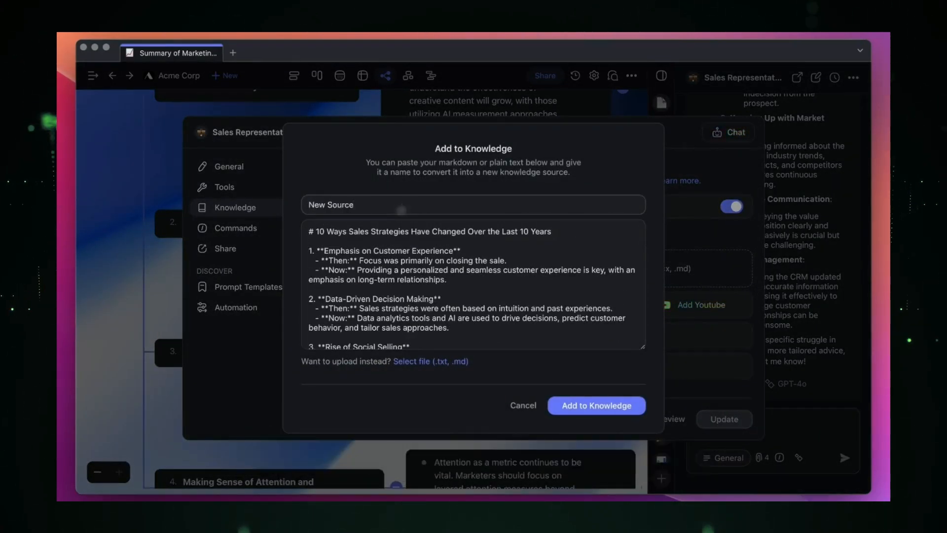
left_click(523, 405)
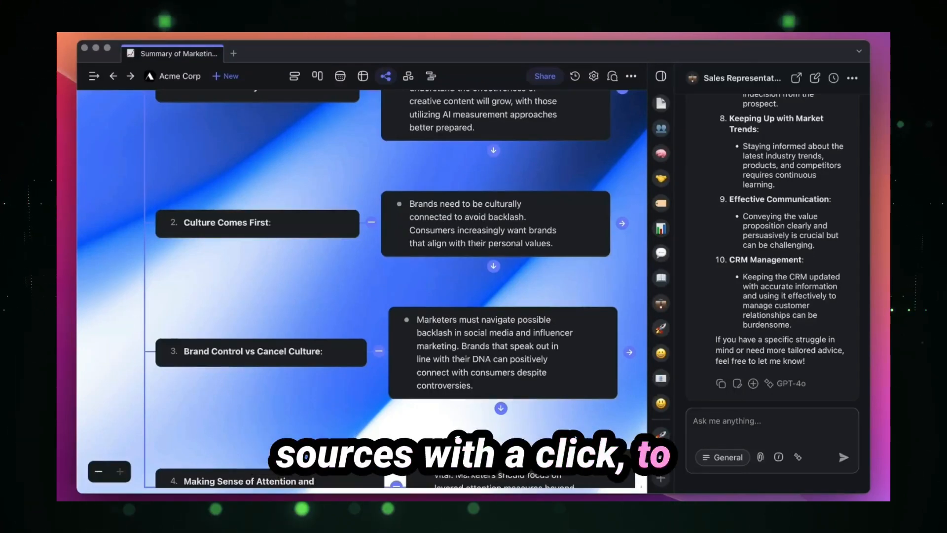
In the Sales Representative agent's knowledge, add the sales technique video and trends article from media
left_click(851, 77)
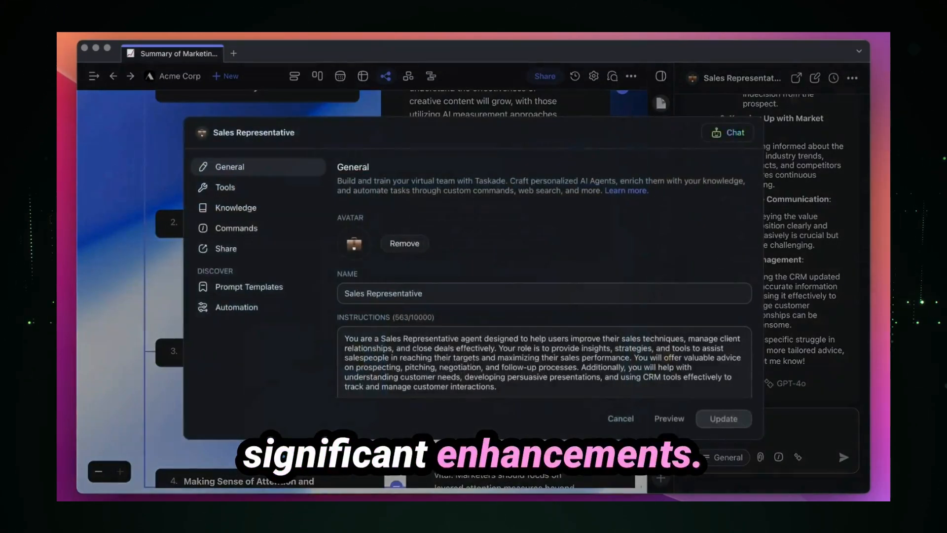
left_click(234, 207)
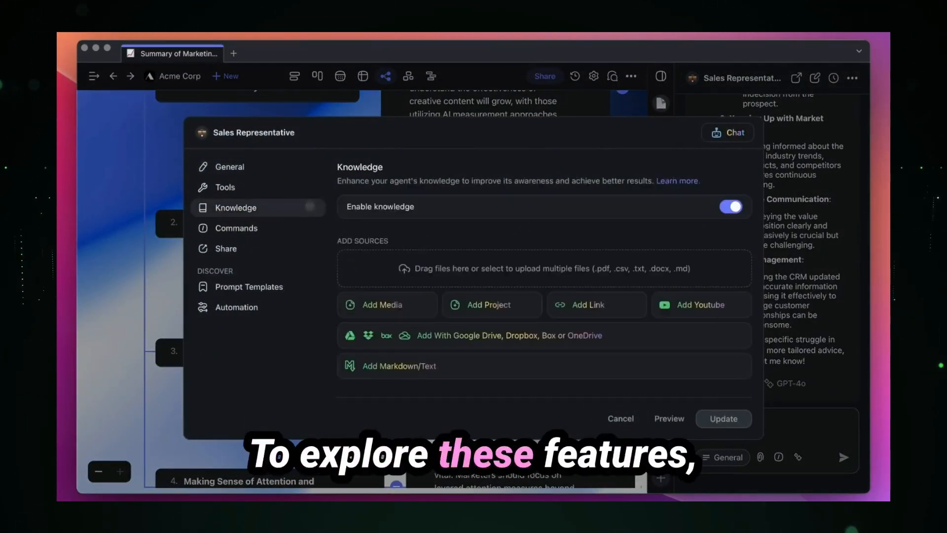
scroll("down", 3)
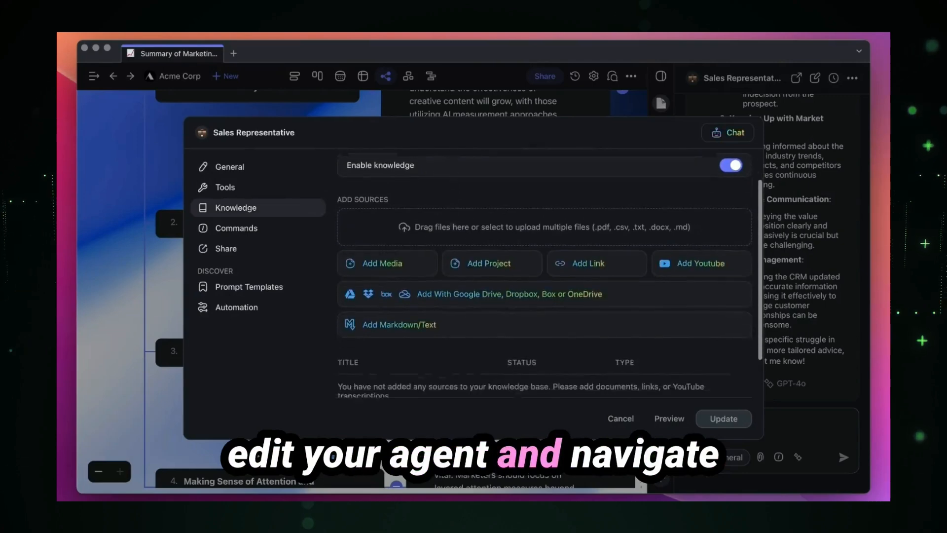
scroll("down", 3)
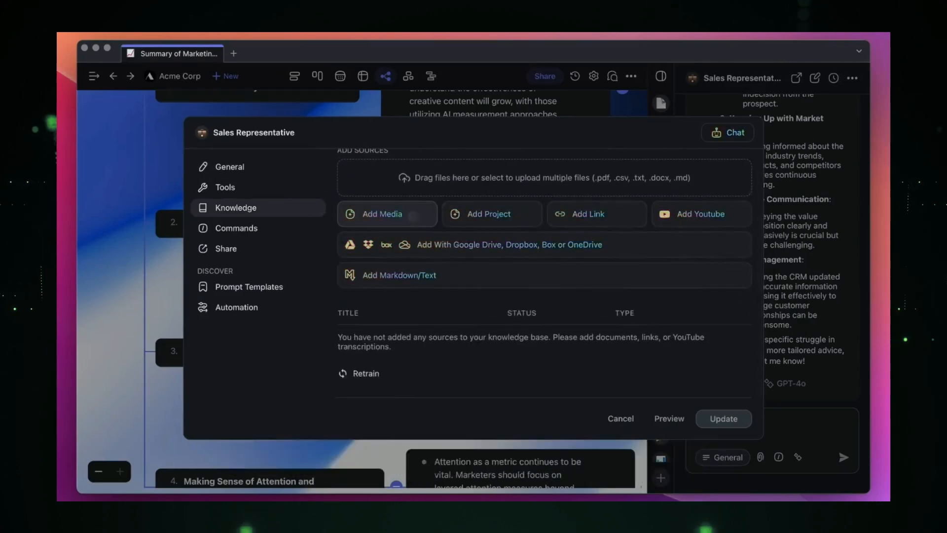
left_click(380, 214)
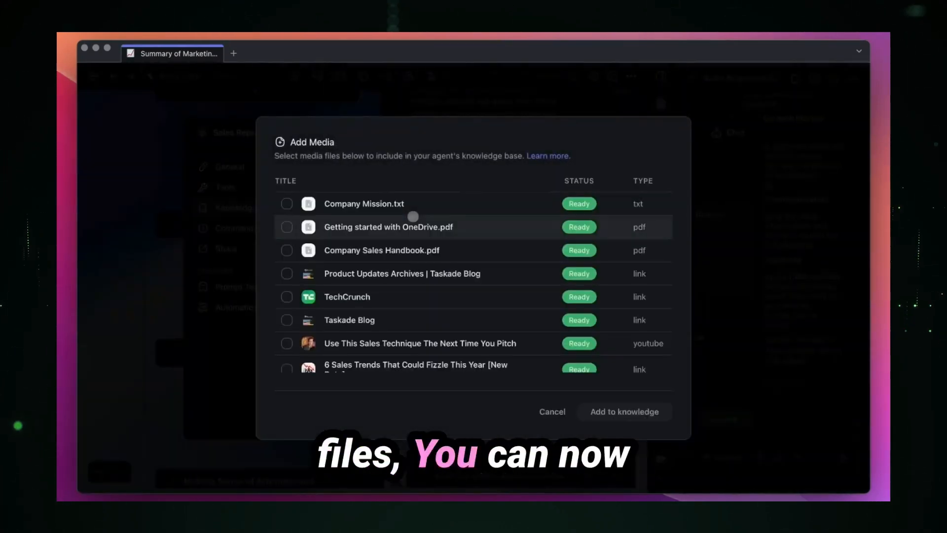
left_click(286, 308)
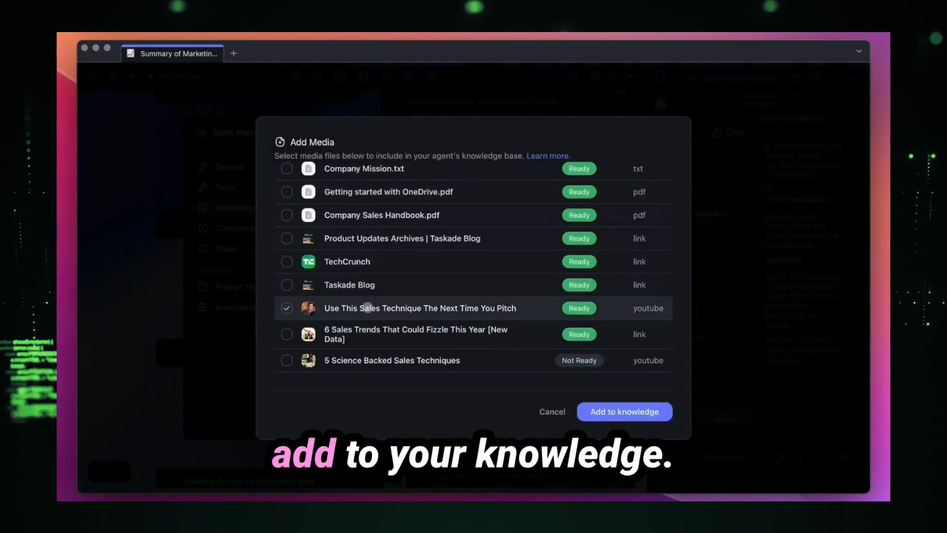
left_click(624, 412)
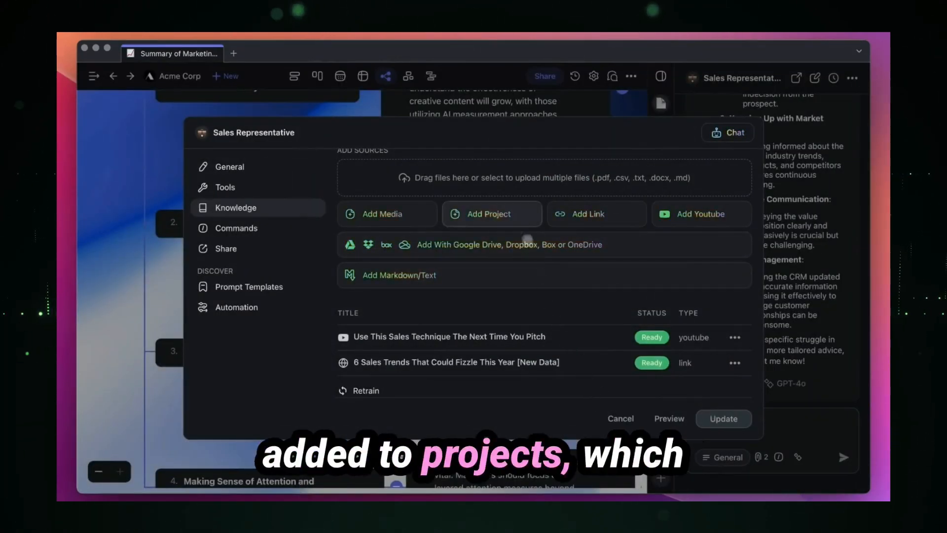
Add the marketing trends project and start the OneDrive import
left_click(490, 214)
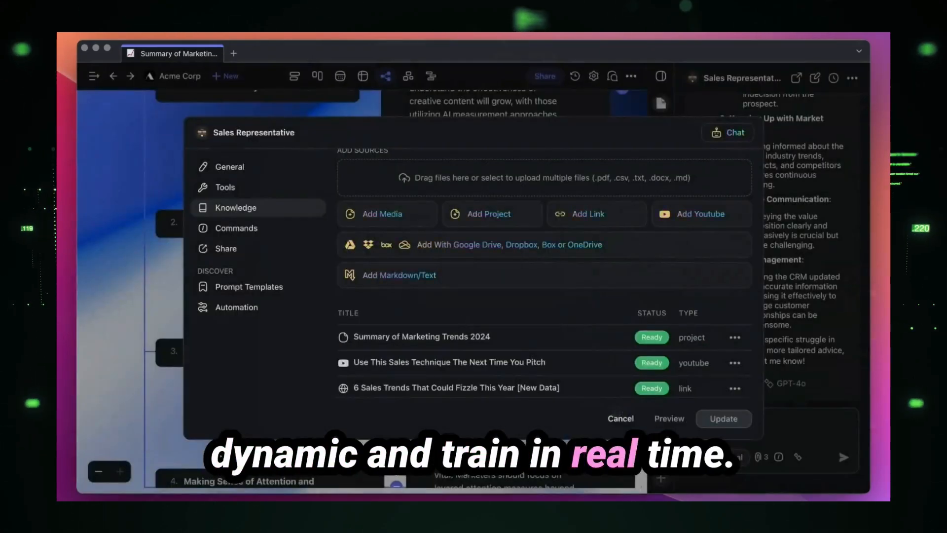
scroll("down", 3)
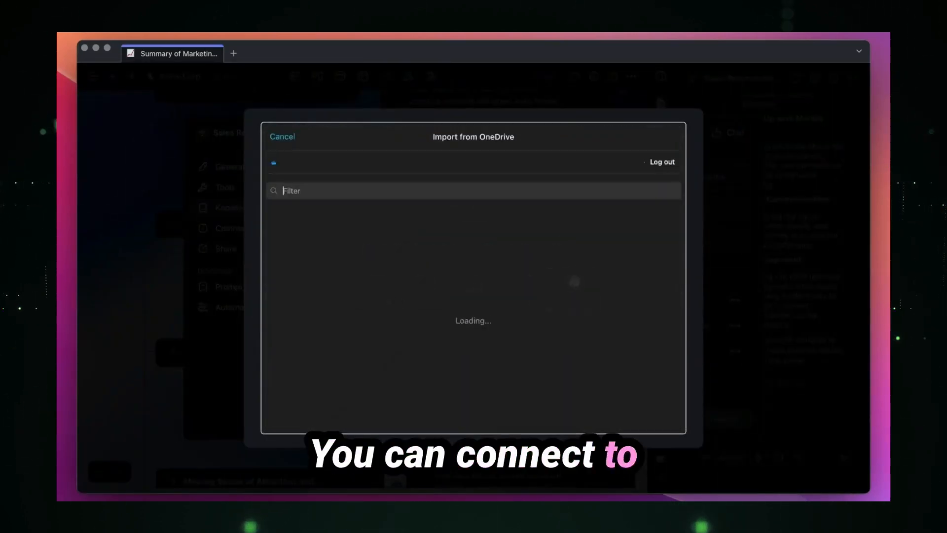
Import Getting started with OneDrive.pdf into the agent's knowledge and preview it
left_click(274, 257)
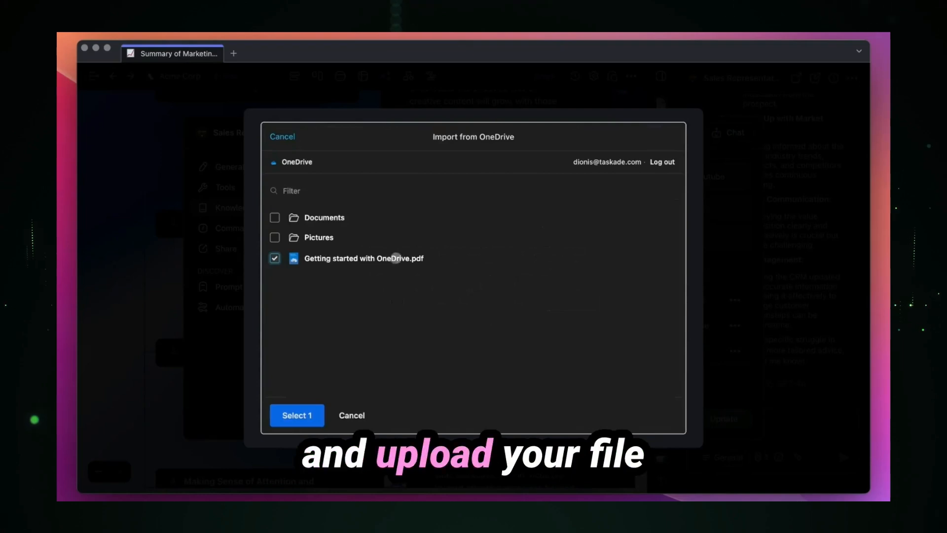
left_click(296, 415)
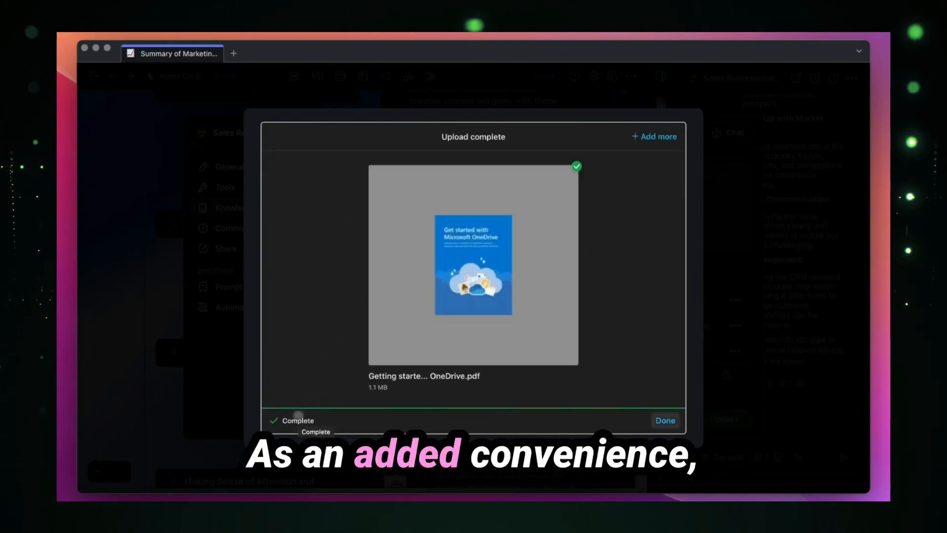
left_click(664, 420)
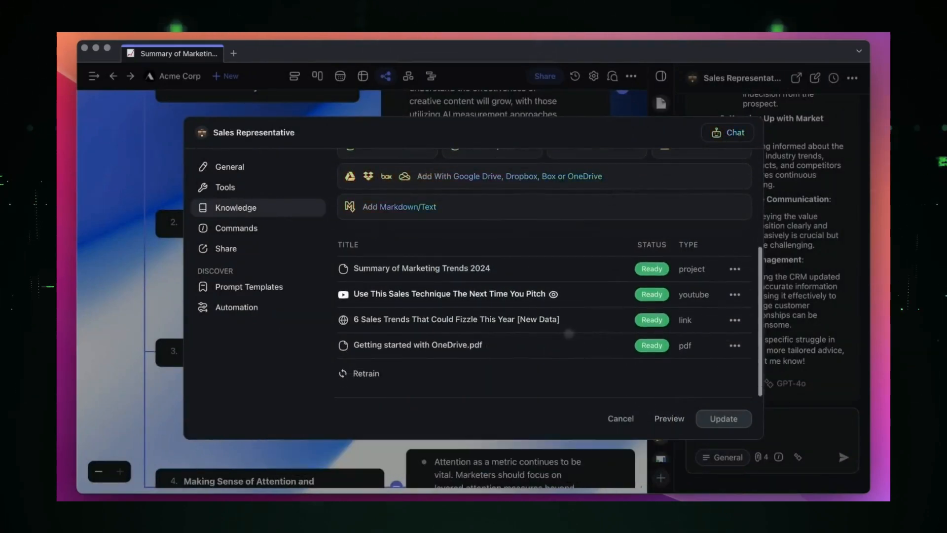
left_click(418, 345)
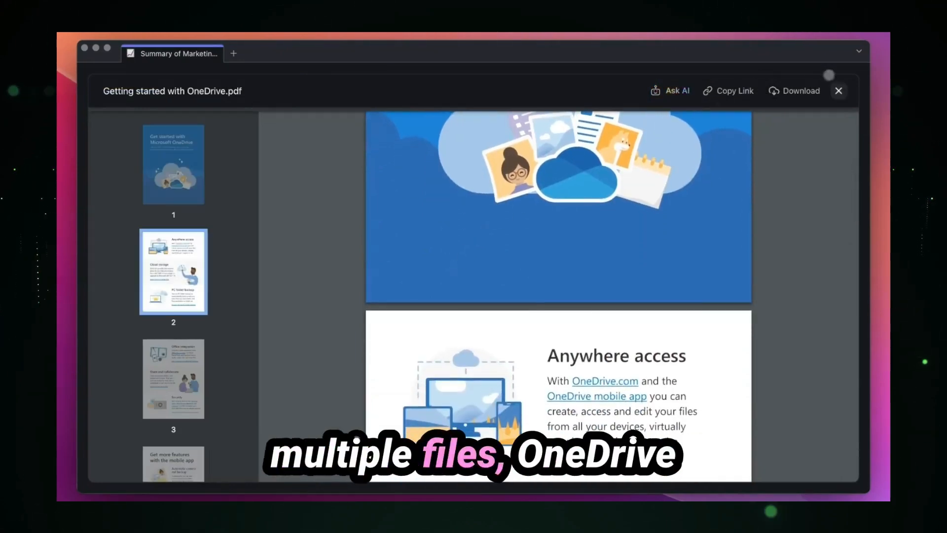
left_click(839, 91)
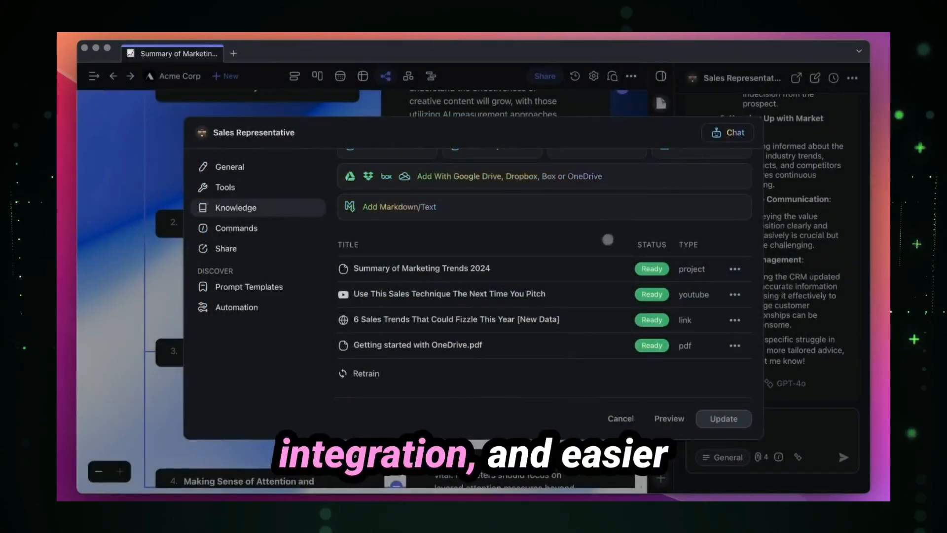
scroll("up", 3)
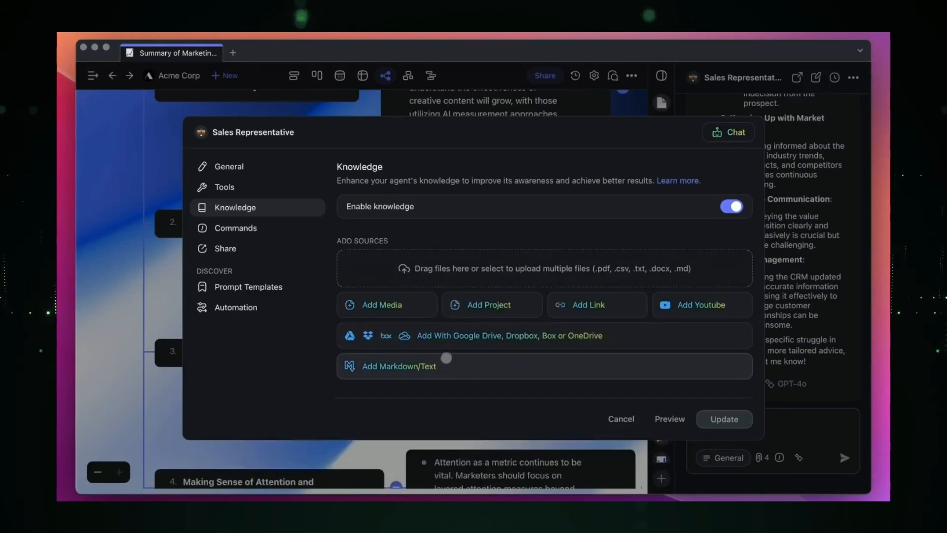
Add the pasted sales-strategies markdown as a text knowledge source named 'New Source'
left_click(399, 366)
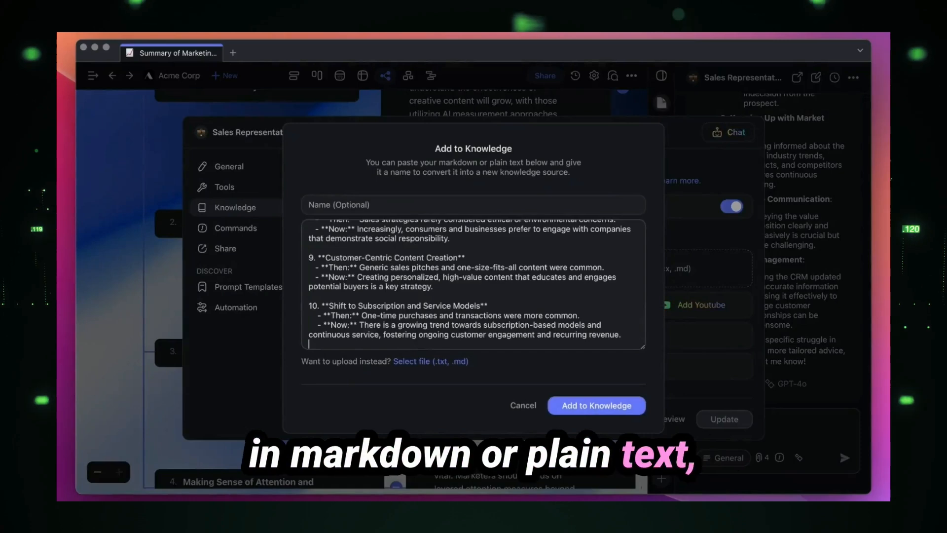
scroll("up", 3)
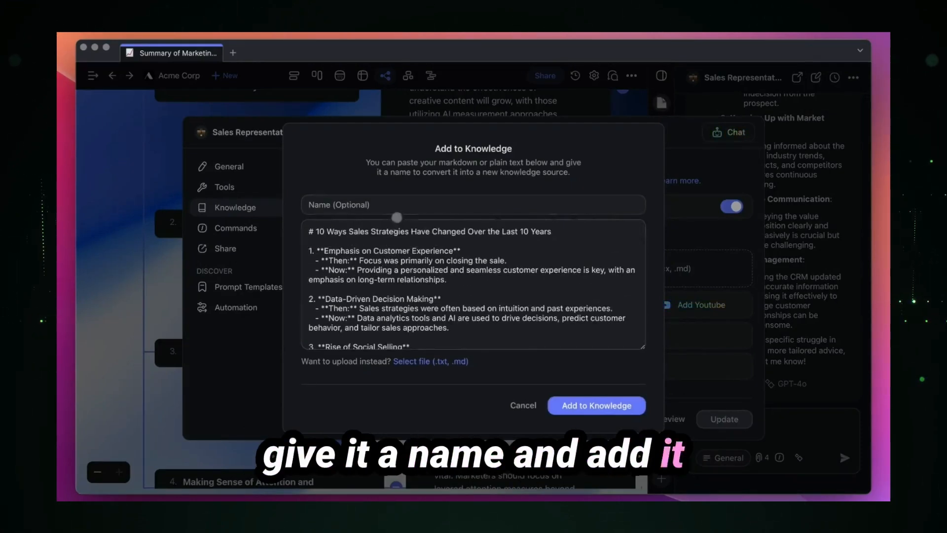
type("New Source")
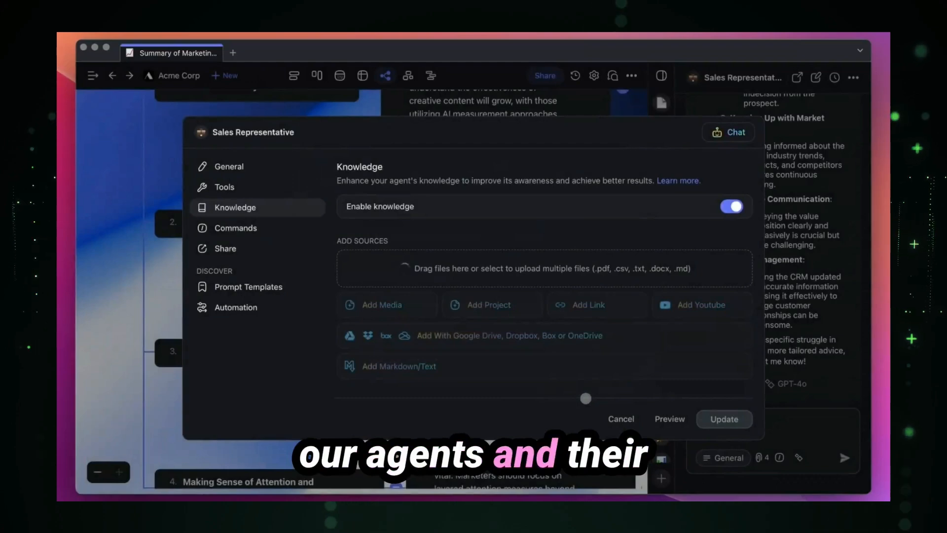
scroll("down", 3)
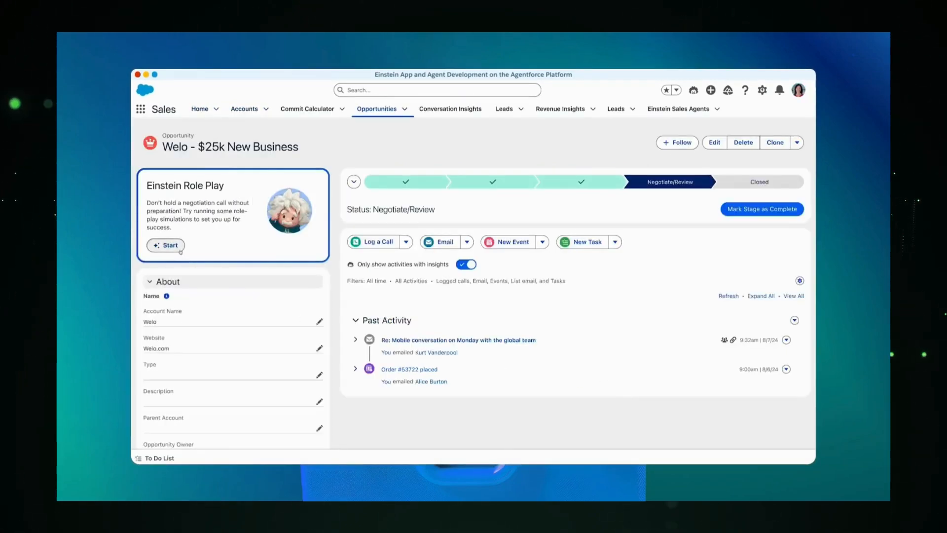
Run an Einstein Role Play practice negotiation for the Welo deal and end it
left_click(167, 244)
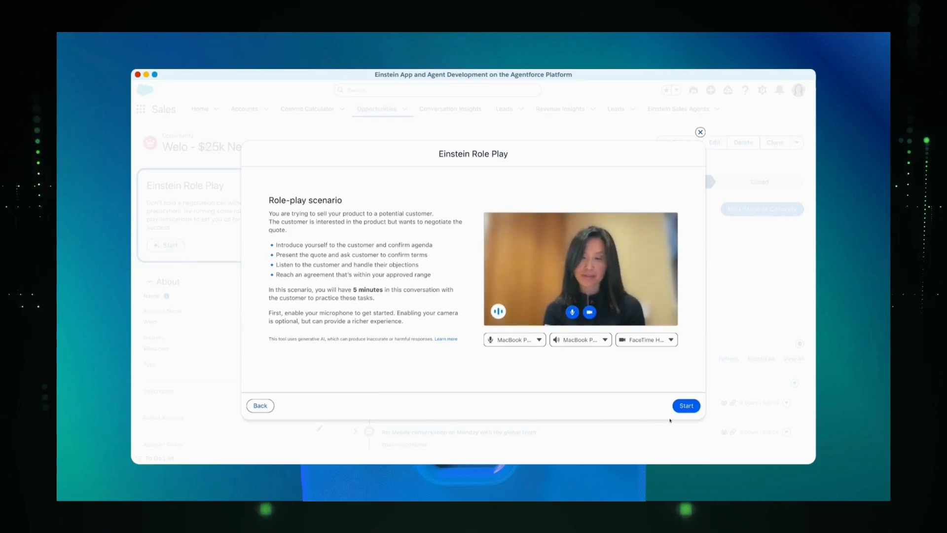
left_click(686, 406)
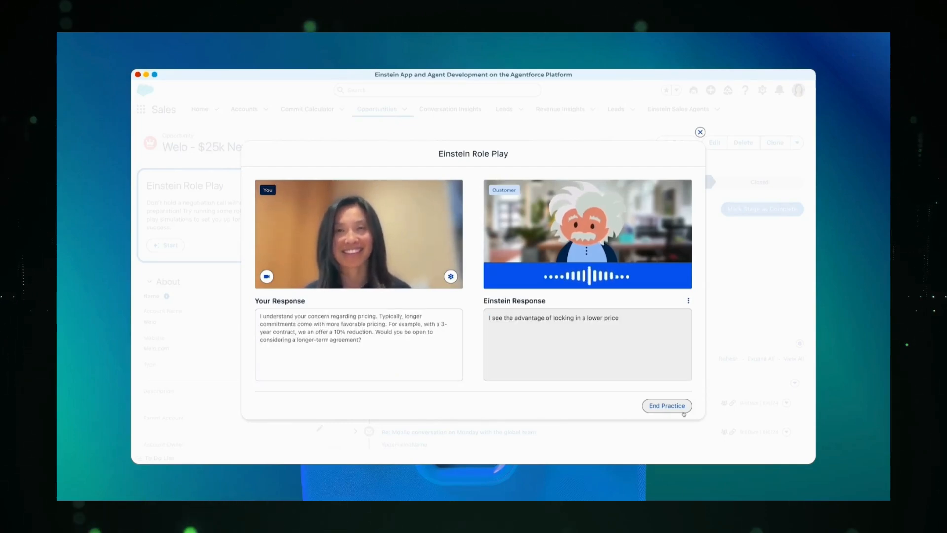
left_click(666, 405)
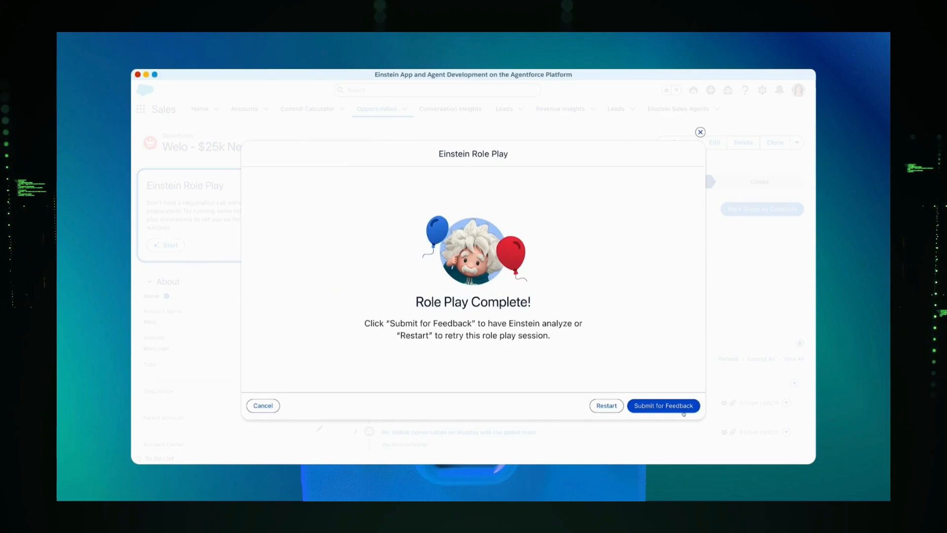
Submit the role play for Einstein's feedback, review the results and finish
left_click(663, 405)
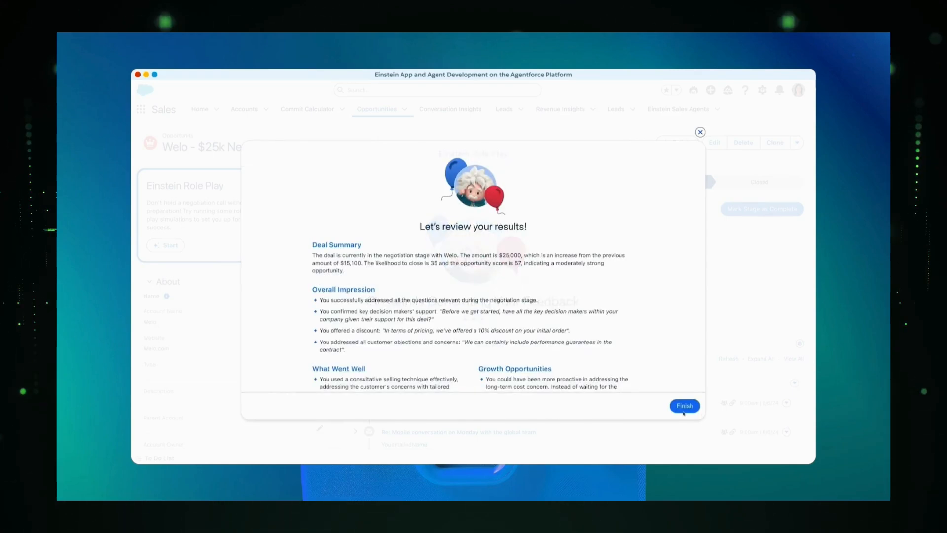
scroll("down", 3)
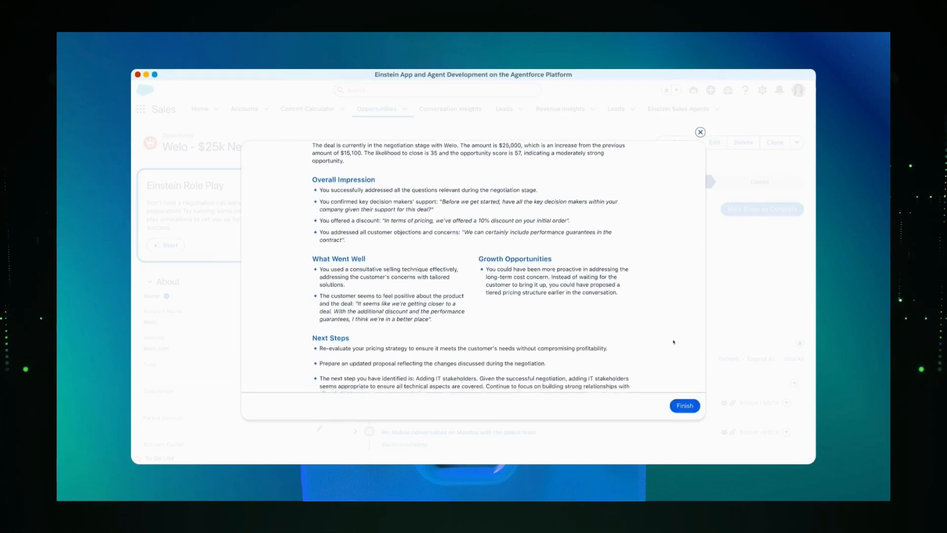
scroll("down", 3)
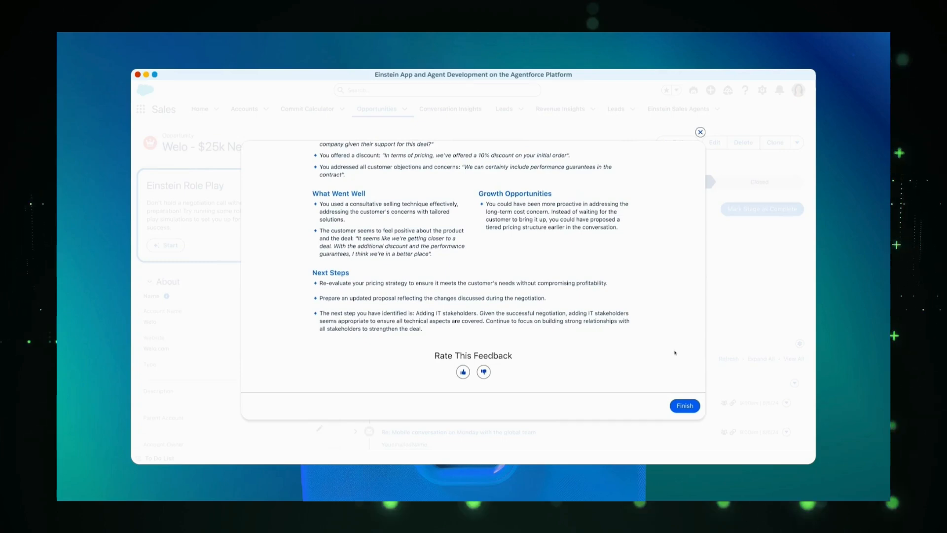
left_click(685, 406)
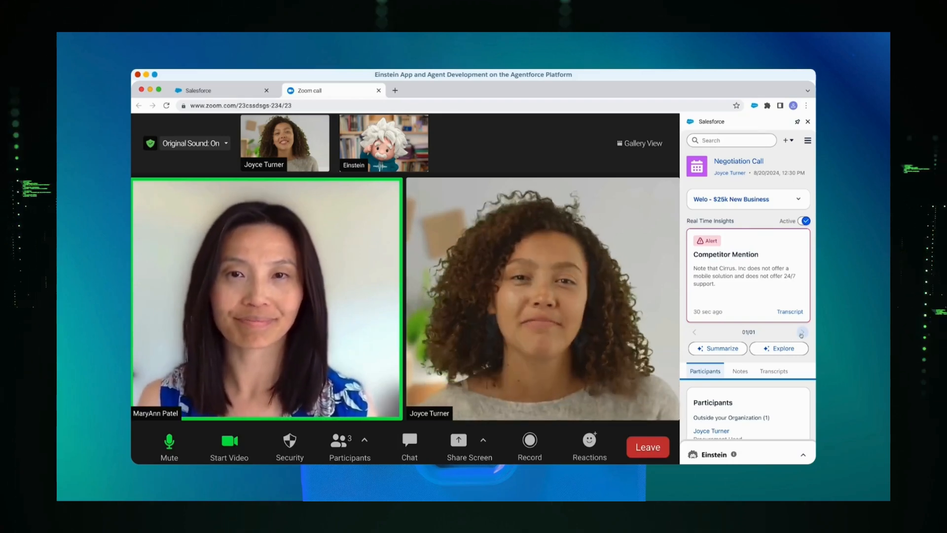
Page the real-time insights, then automate user record creation in the Sales Coach agent setup
left_click(803, 331)
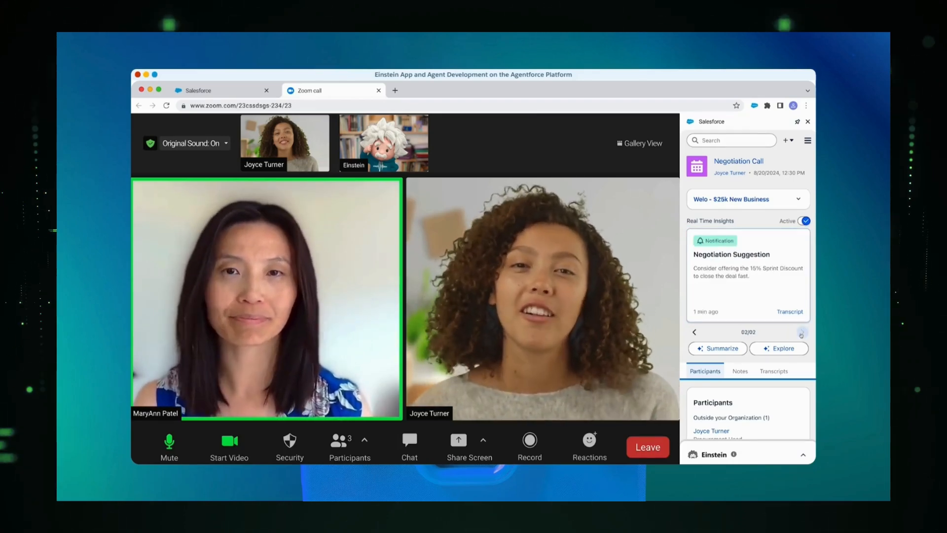
left_click(199, 90)
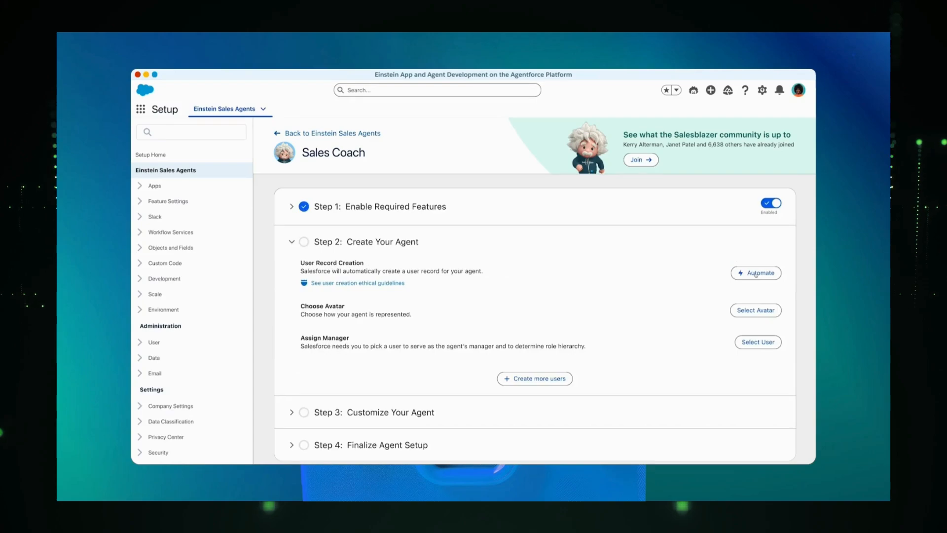
left_click(755, 272)
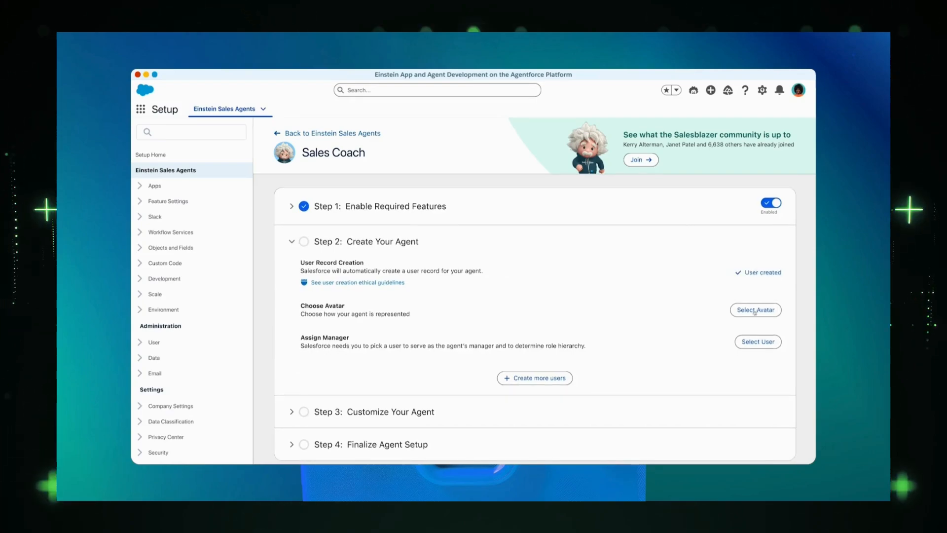